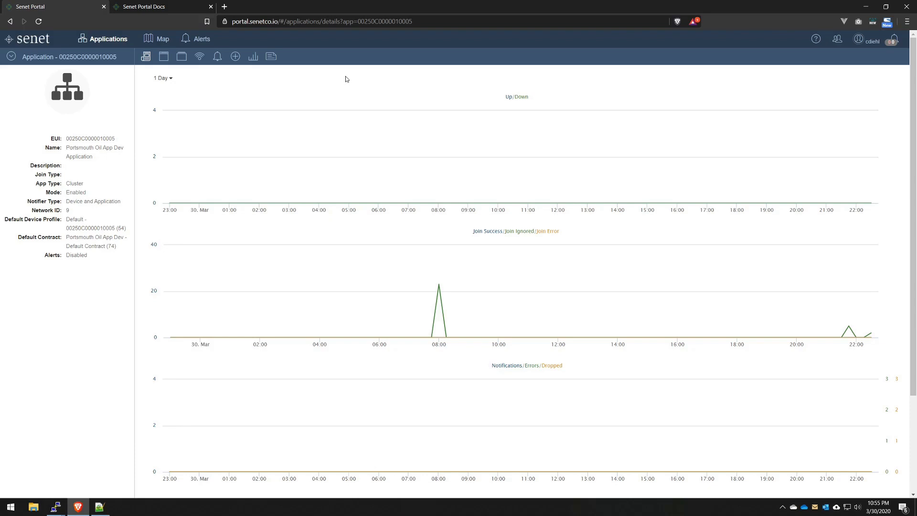
{"action": "mouse_move", "coordinate": [302, 88]}
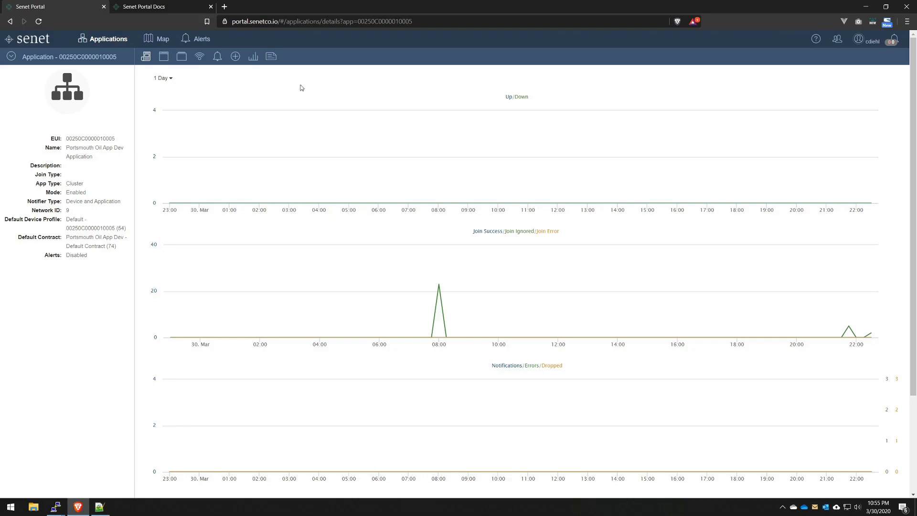
- Open the Application Provider > Device Management docs showing device and billing states
{"action": "left_click", "coordinate": [143, 6]}
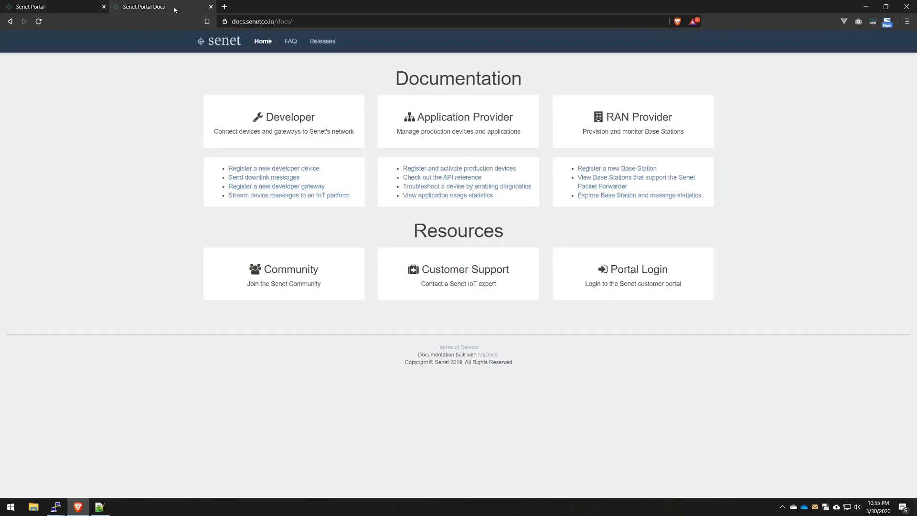
{"action": "mouse_move", "coordinate": [137, 77]}
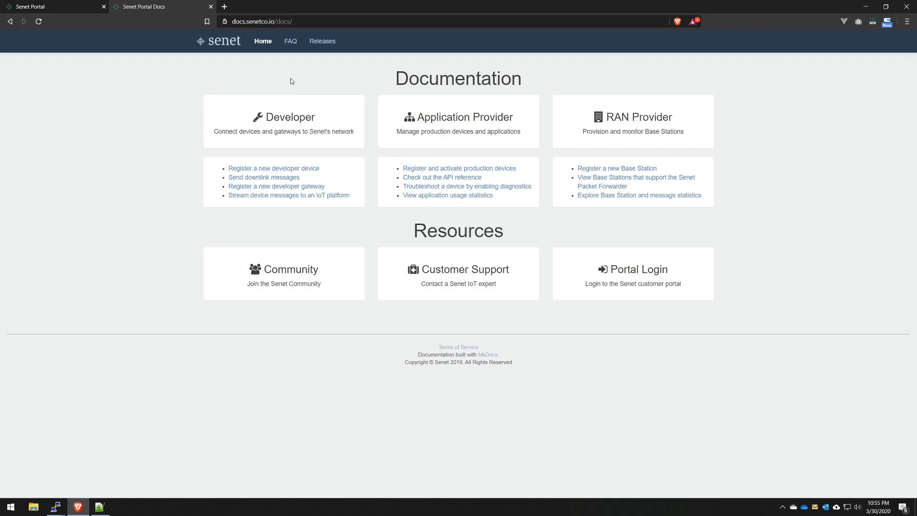
{"action": "mouse_move", "coordinate": [672, 121]}
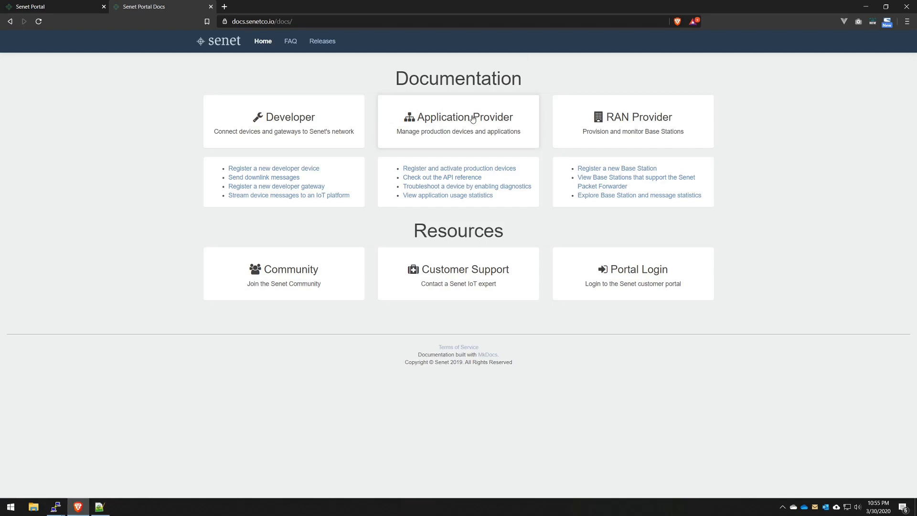
{"action": "left_click", "coordinate": [458, 117]}
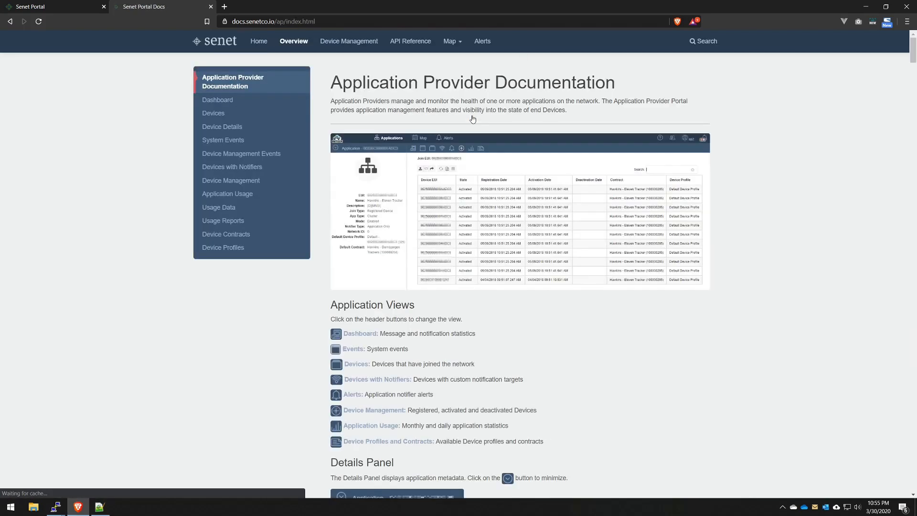
{"action": "left_click", "coordinate": [349, 41]}
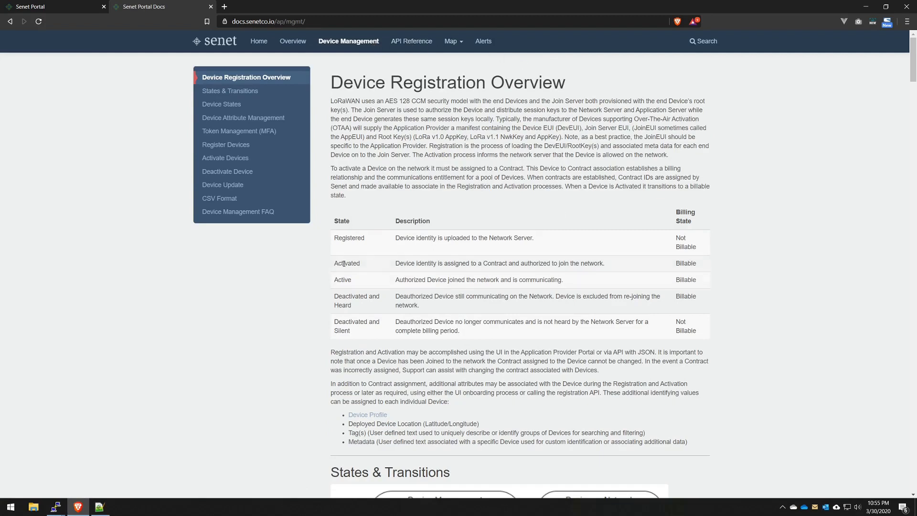
{"action": "double_click", "coordinate": [349, 237]}
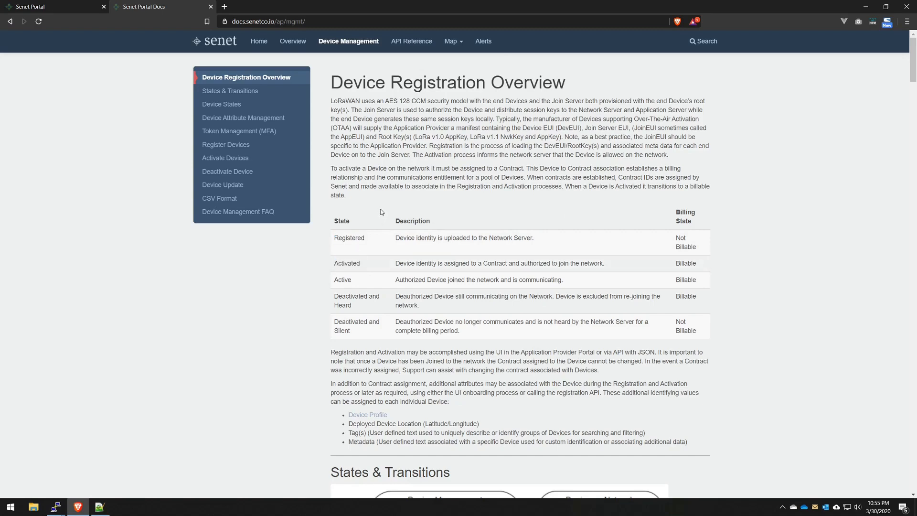
{"action": "mouse_move", "coordinate": [489, 154]}
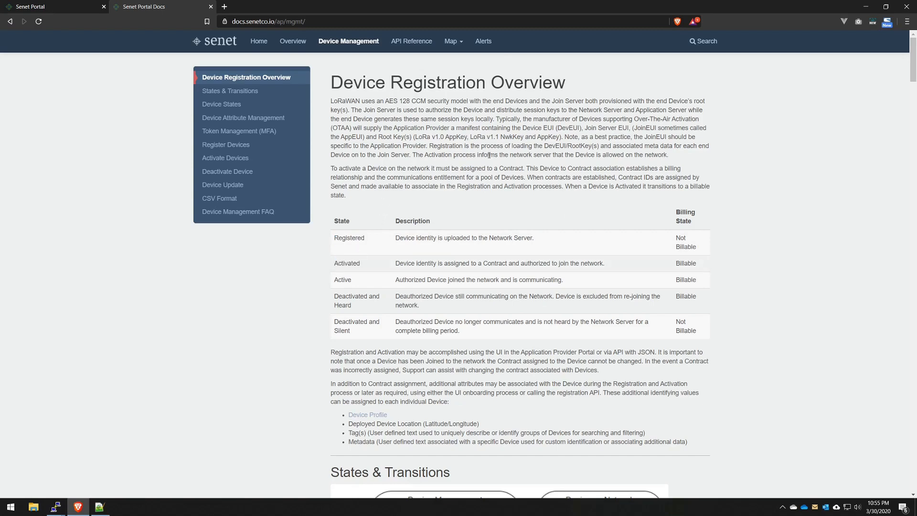
{"action": "mouse_move", "coordinate": [516, 214]}
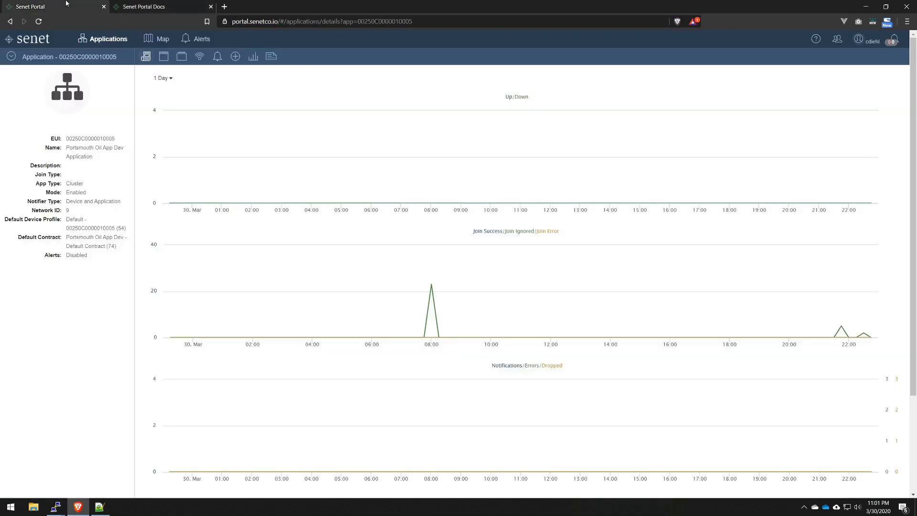
{"action": "mouse_move", "coordinate": [235, 57]}
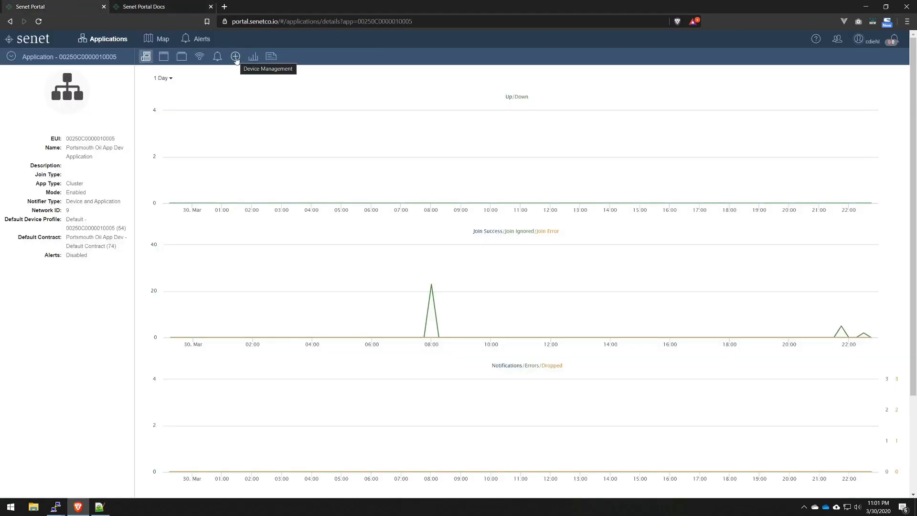
- View the application's 12-device management list, then bring up the registration CSV
{"action": "left_click", "coordinate": [235, 56]}
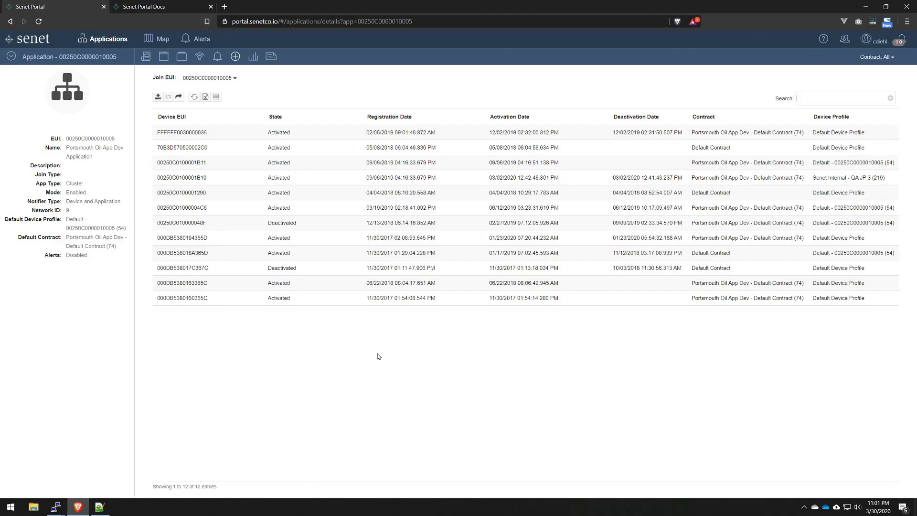
{"action": "left_click", "coordinate": [99, 506]}
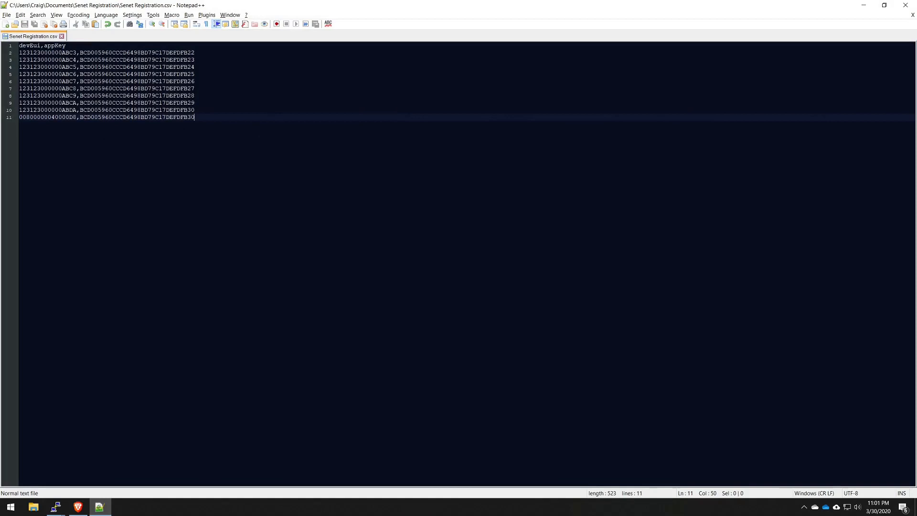
- Review the devEui and appKey columns of Senet Registration.csv, then minimize Notepad++
{"action": "double_click", "coordinate": [28, 46]}
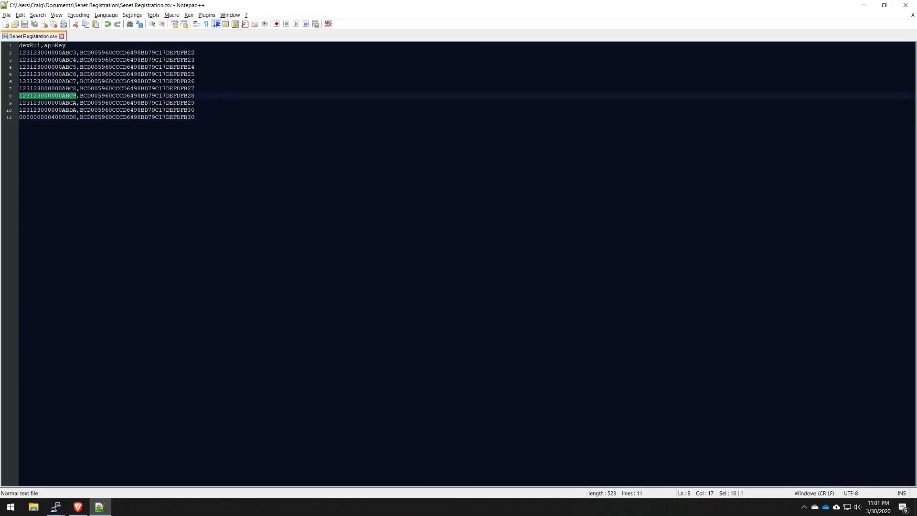
{"action": "double_click", "coordinate": [55, 46]}
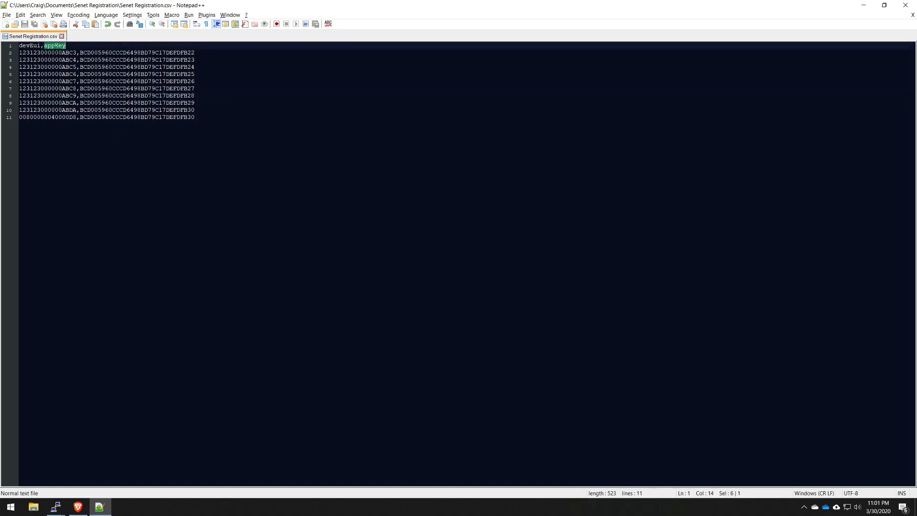
{"action": "left_click_drag", "start_coordinate": [78, 81], "coordinate": [194, 81]}
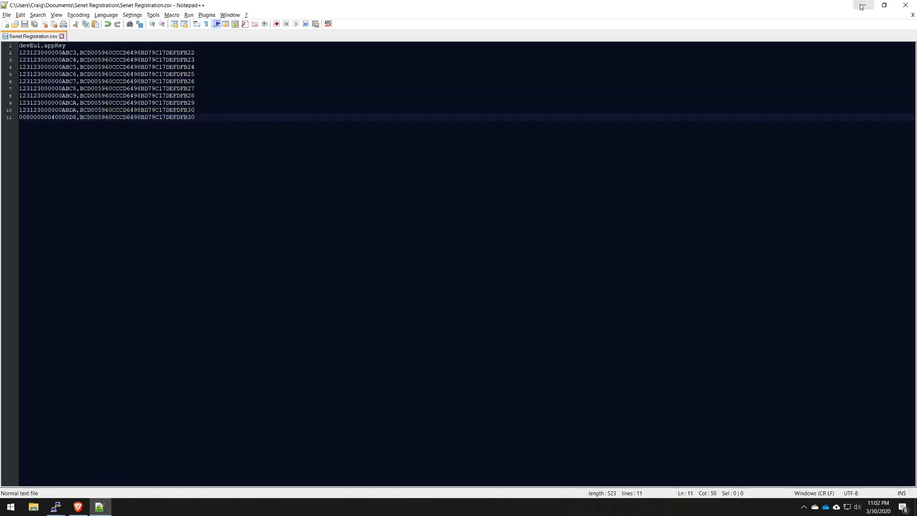
{"action": "left_click", "coordinate": [78, 507]}
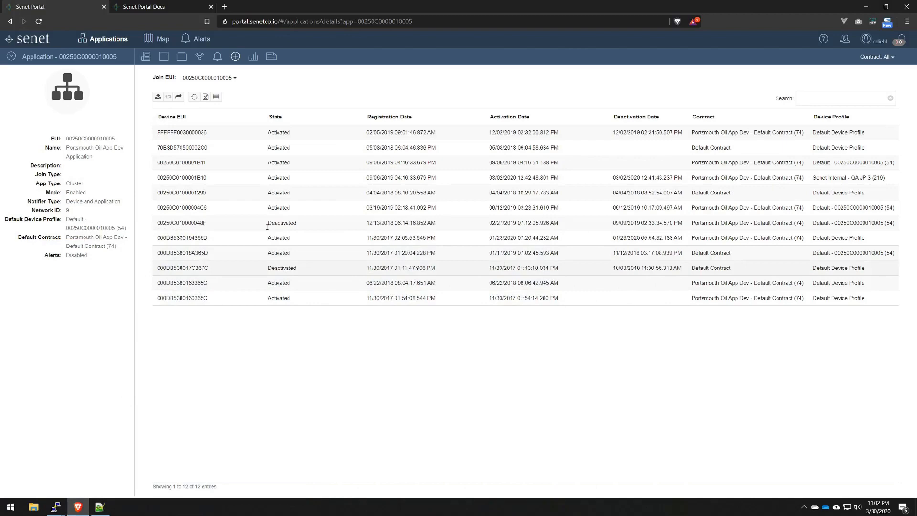
- Upload the registration CSV with Action: Register, reaching the two-step authentication prompt
{"action": "left_click", "coordinate": [158, 96]}
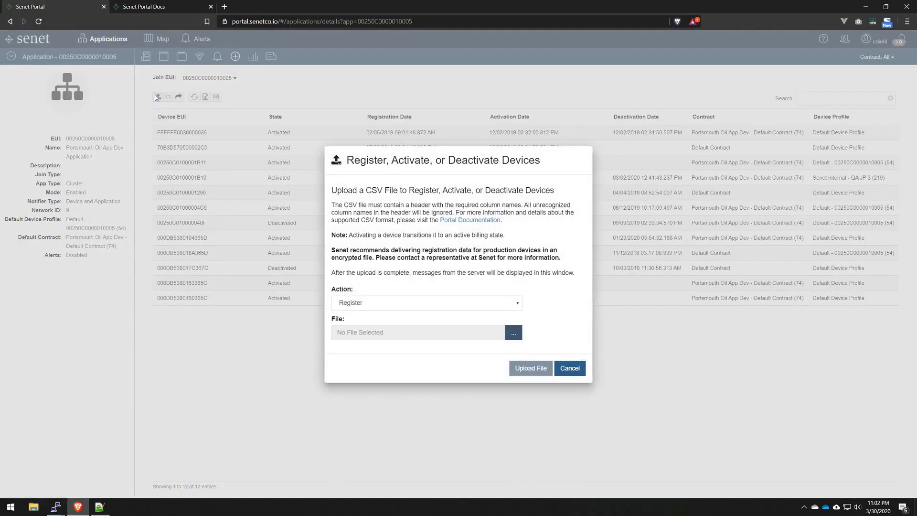
{"action": "mouse_move", "coordinate": [548, 195]}
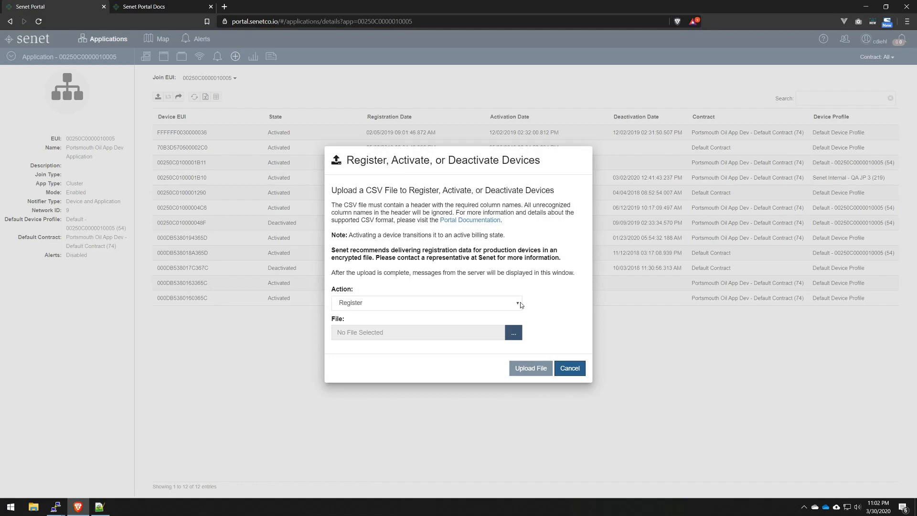
{"action": "left_click", "coordinate": [425, 302]}
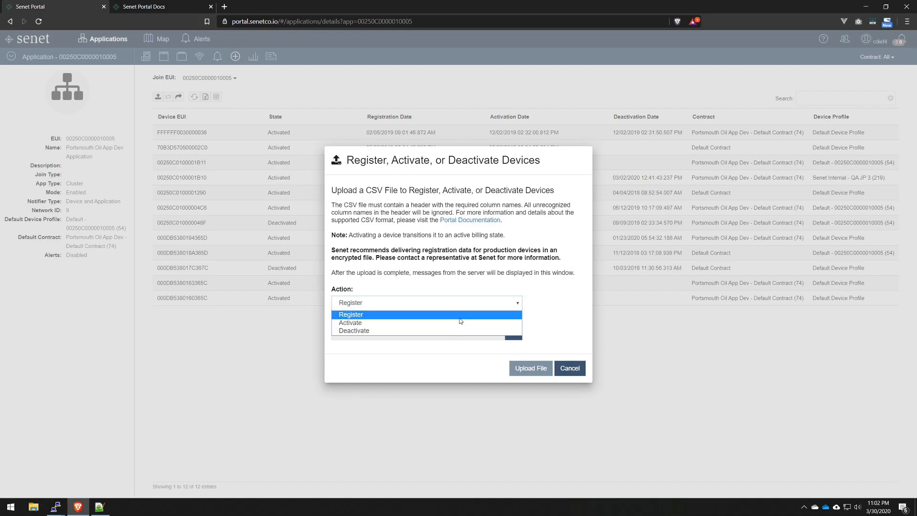
{"action": "left_click", "coordinate": [350, 314]}
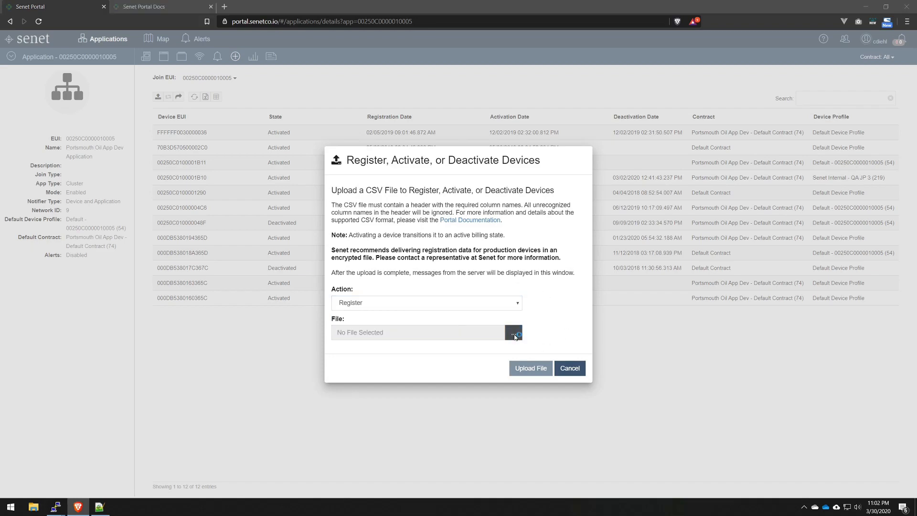
{"action": "left_click", "coordinate": [513, 332]}
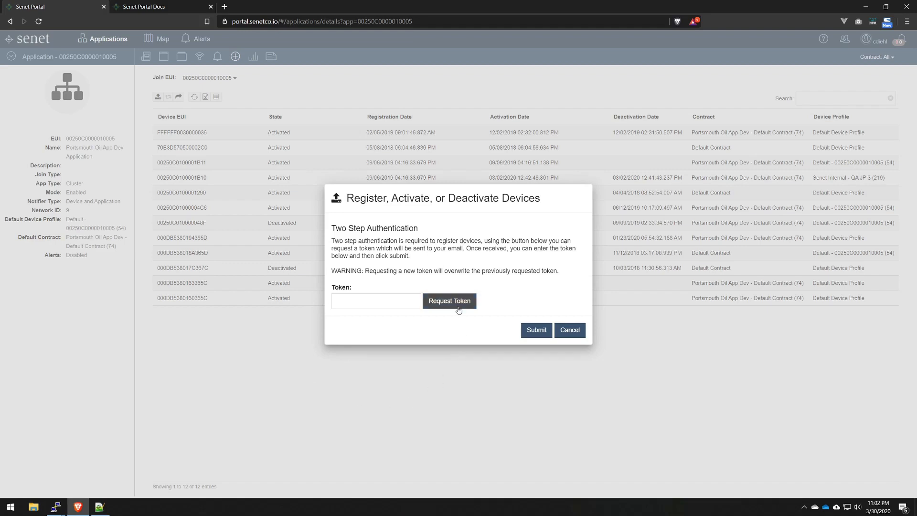
{"action": "left_click", "coordinate": [449, 300]}
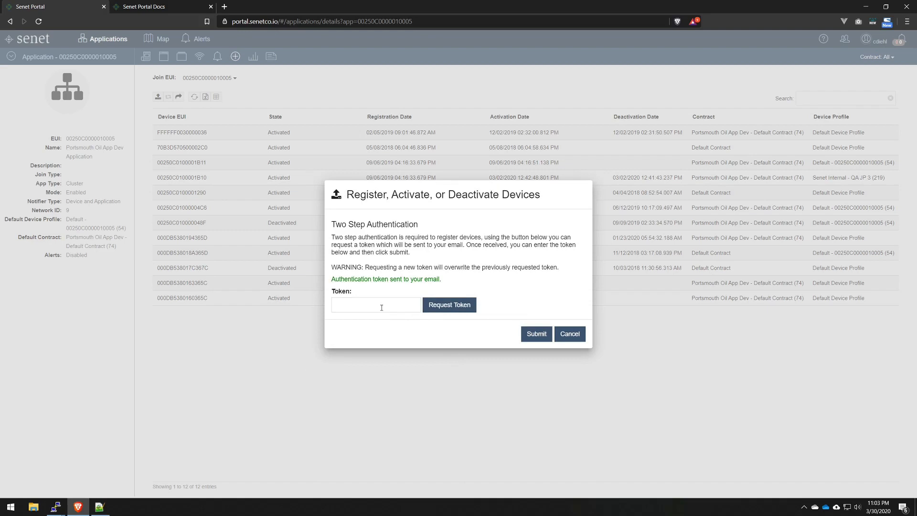
{"action": "left_click", "coordinate": [374, 305]}
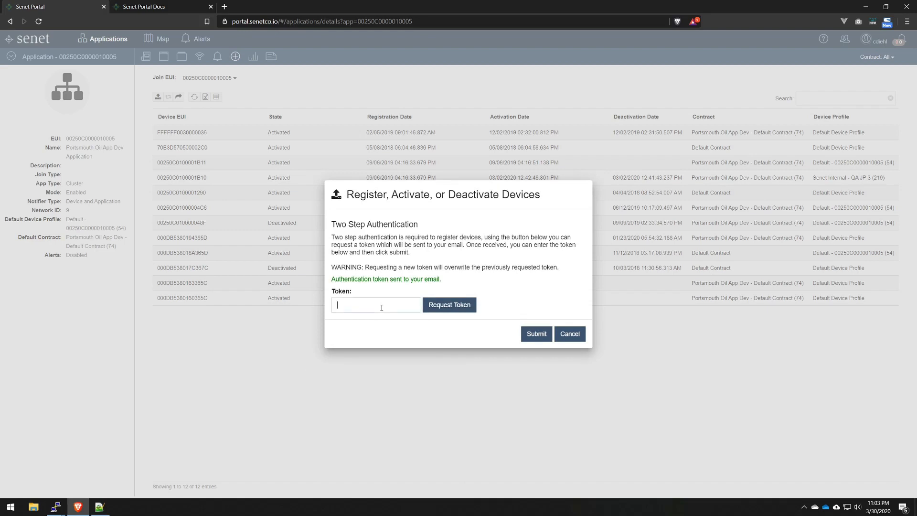
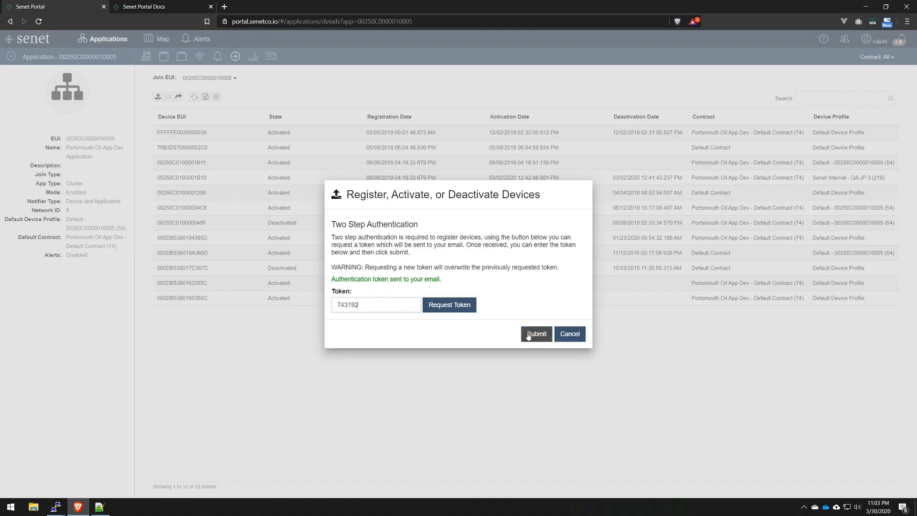
{"action": "left_click", "coordinate": [534, 333]}
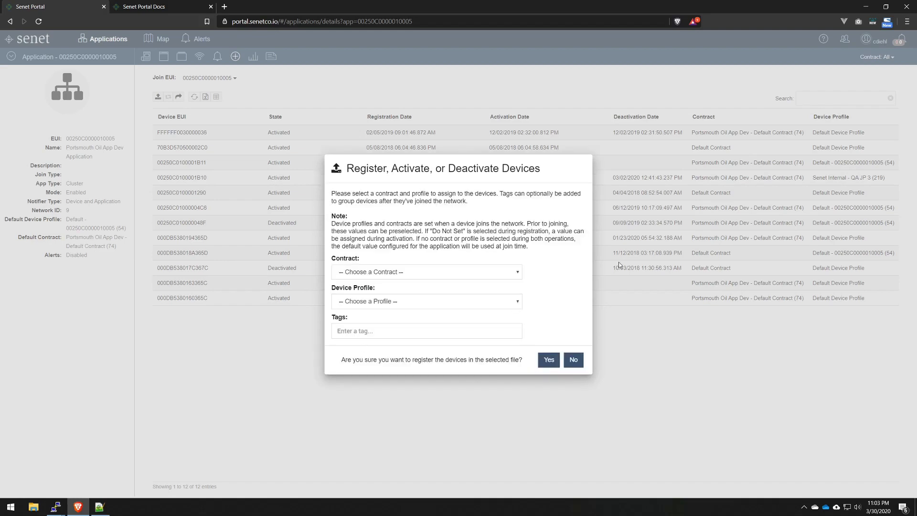
{"action": "mouse_move", "coordinate": [570, 286]}
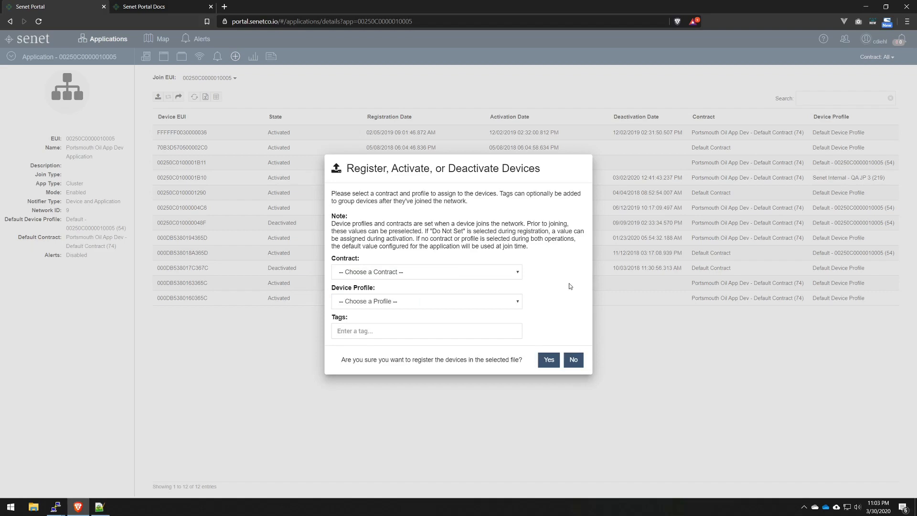
{"action": "mouse_move", "coordinate": [489, 270]}
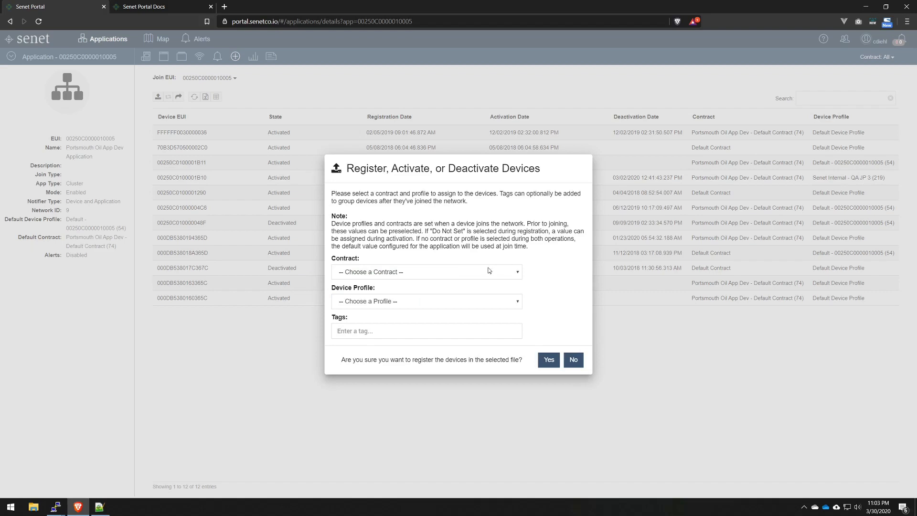
{"action": "mouse_move", "coordinate": [355, 319]}
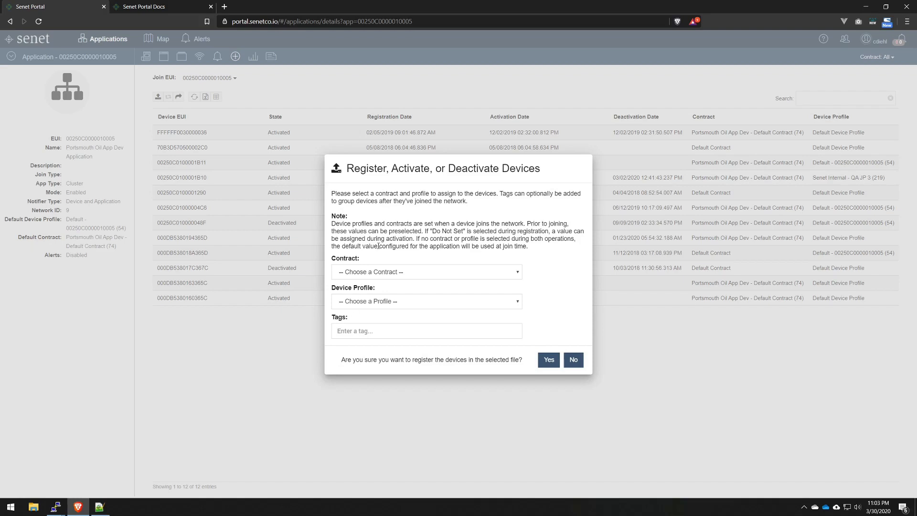
{"action": "mouse_move", "coordinate": [528, 277]}
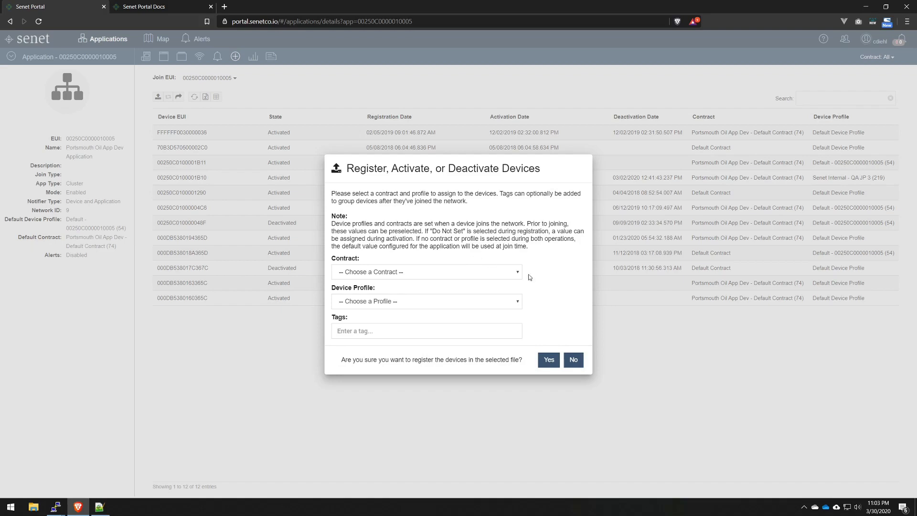
{"action": "left_click", "coordinate": [426, 271]}
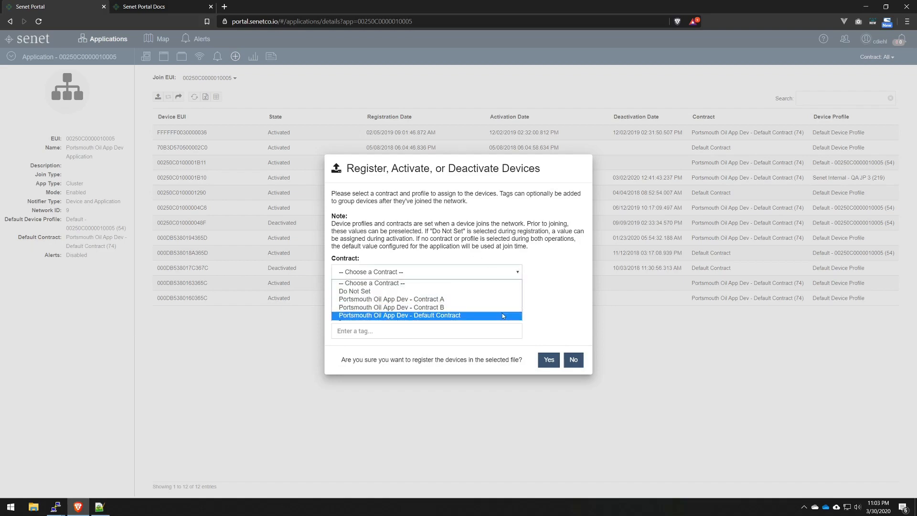
{"action": "left_click", "coordinate": [399, 315]}
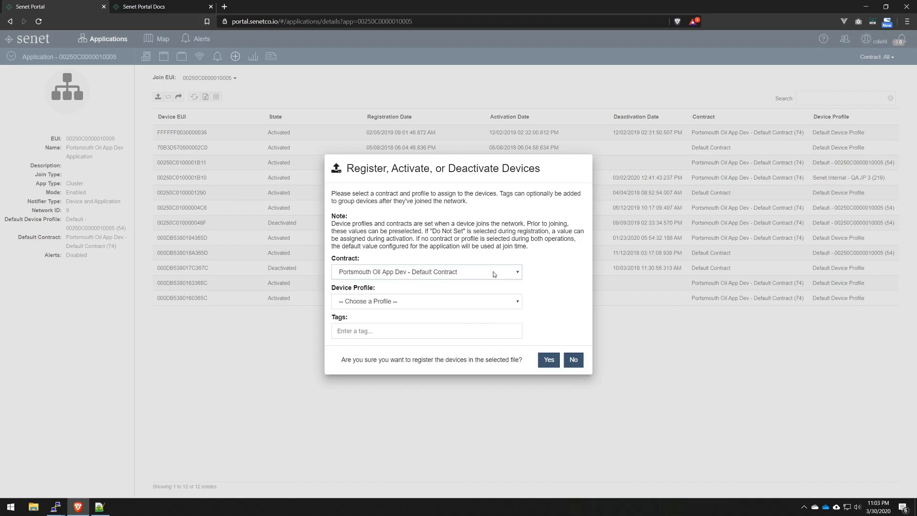
{"action": "mouse_move", "coordinate": [498, 288]}
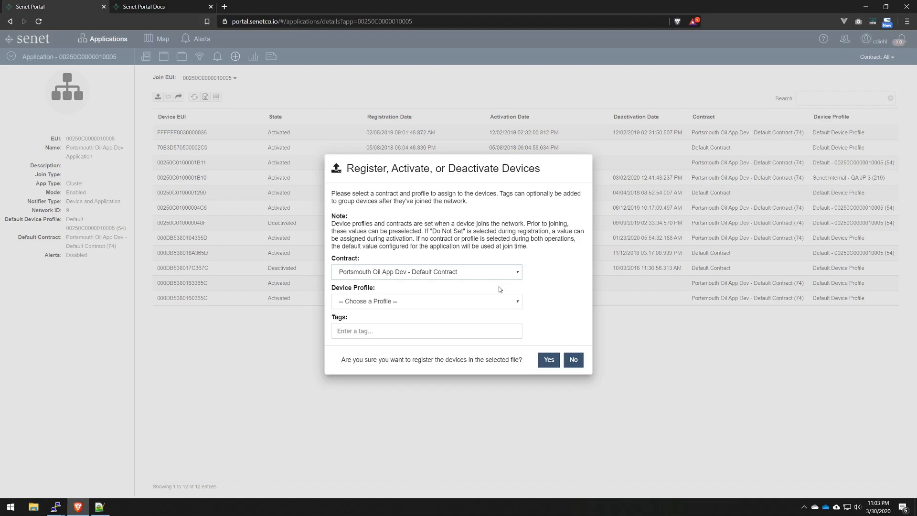
{"action": "mouse_move", "coordinate": [508, 289]}
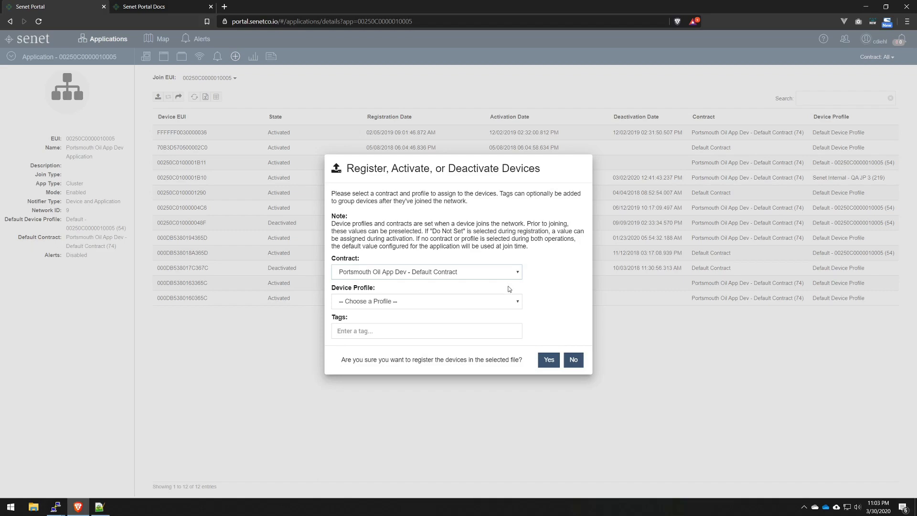
{"action": "mouse_move", "coordinate": [518, 305]}
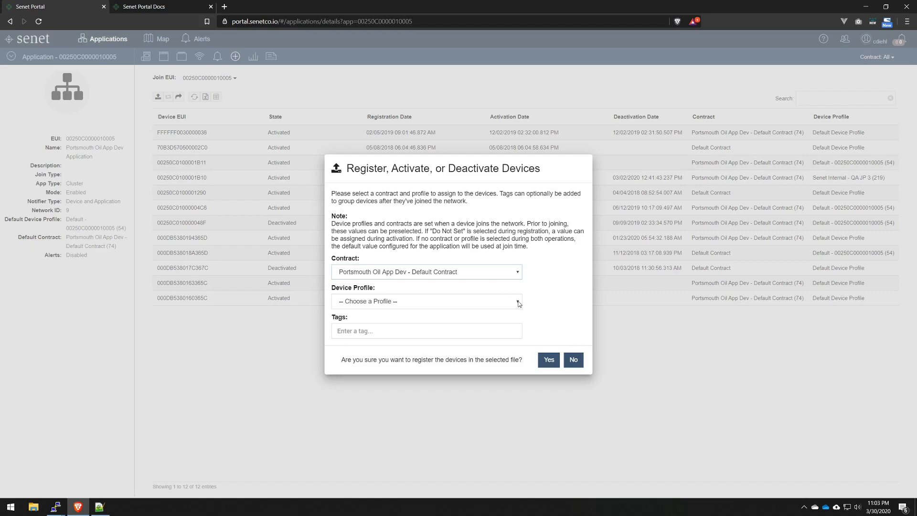
{"action": "mouse_move", "coordinate": [518, 303]}
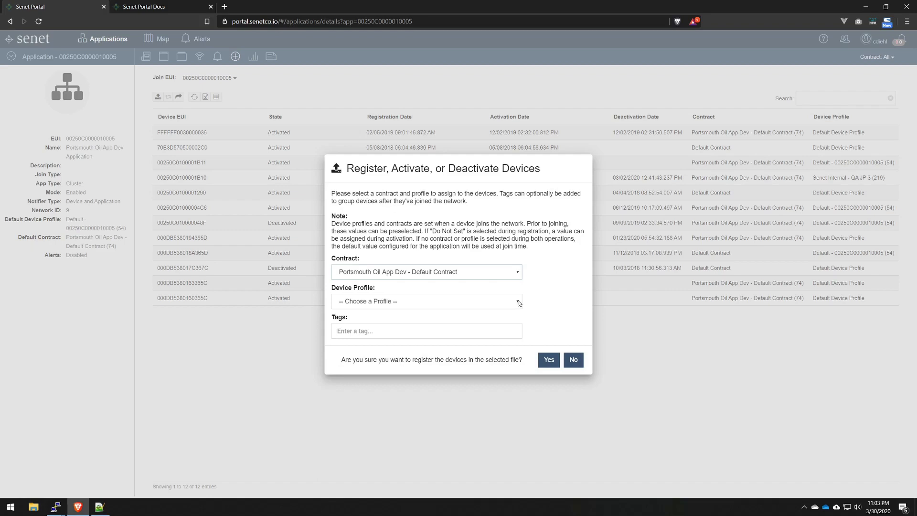
{"action": "left_click", "coordinate": [426, 301]}
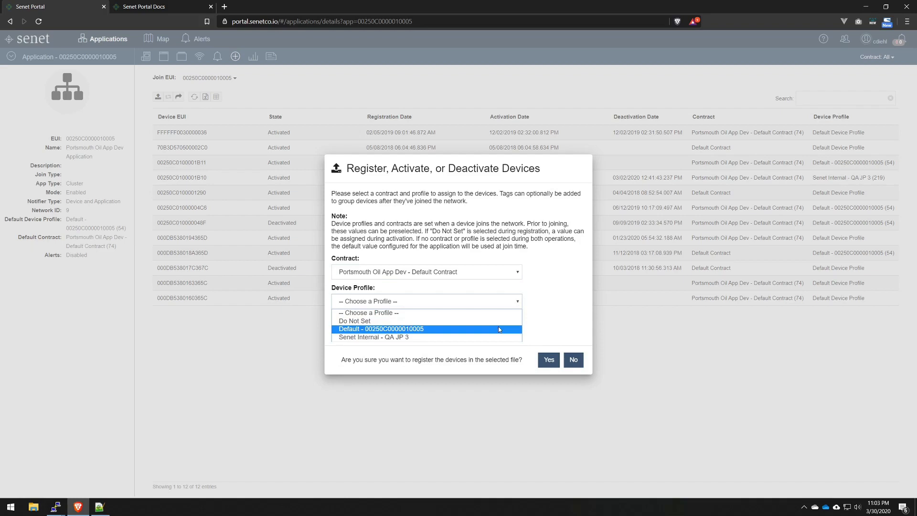
{"action": "left_click", "coordinate": [380, 328]}
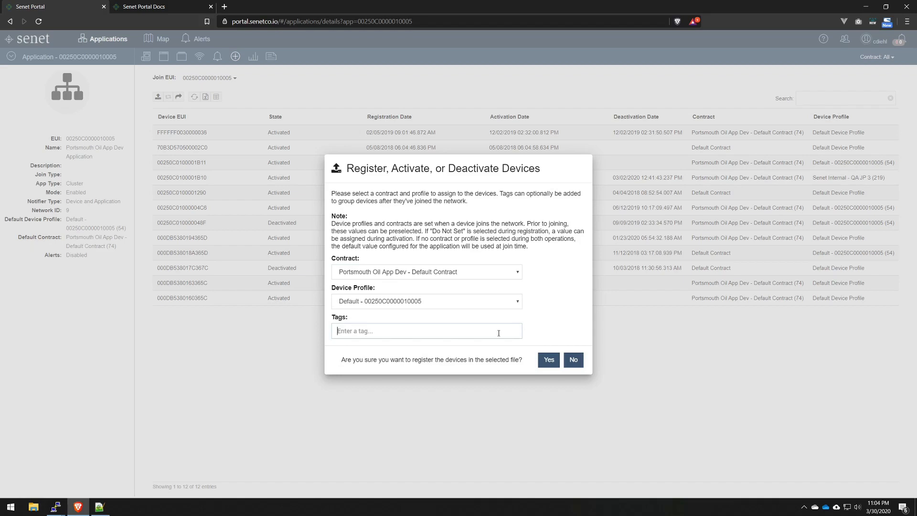
- Tag devices Group A and confirm; dismiss the duplicate-key error and recheck the CSV
{"action": "type", "text": "Group A"}
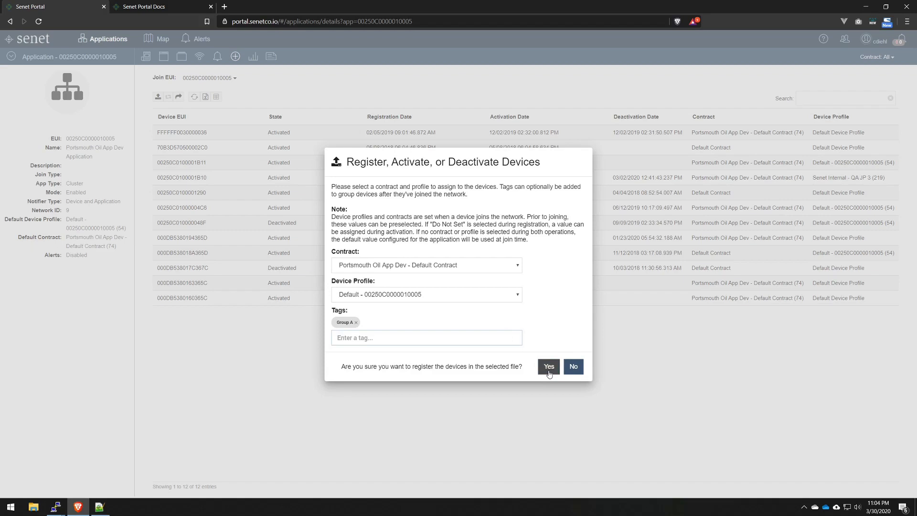
{"action": "left_click", "coordinate": [547, 367]}
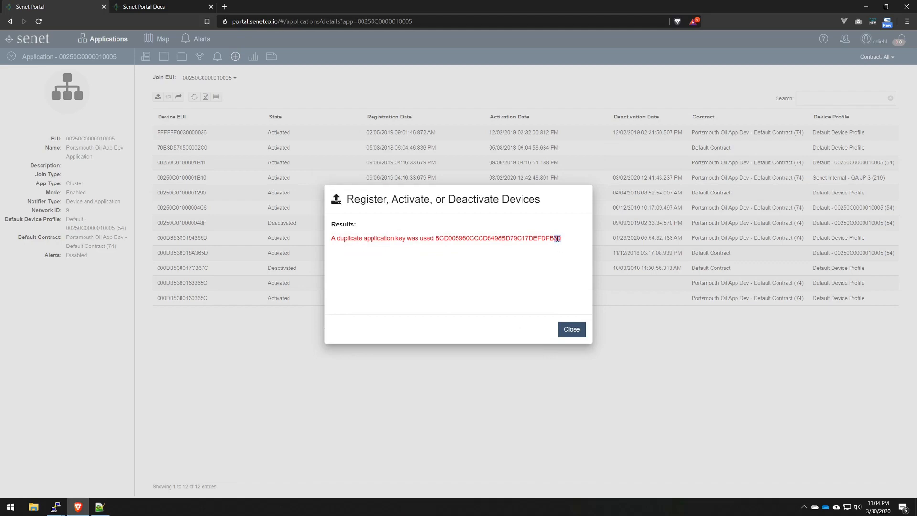
{"action": "left_click", "coordinate": [570, 329]}
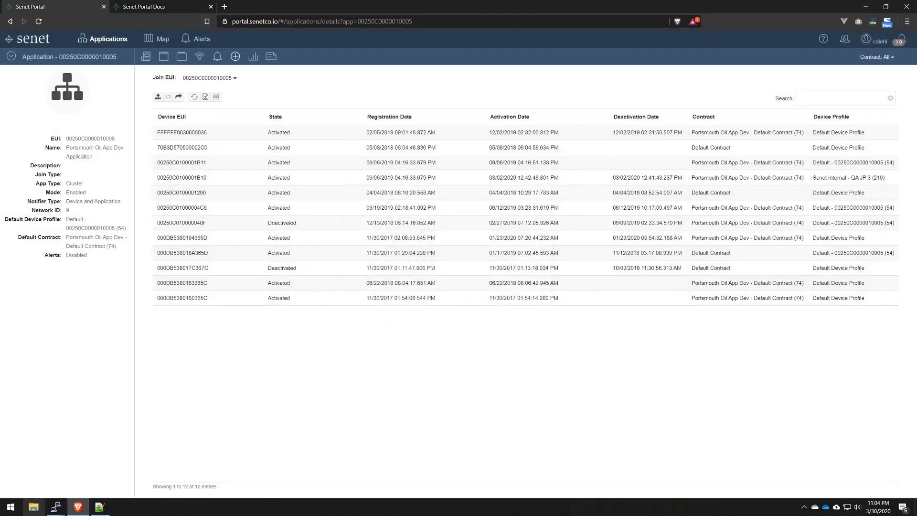
{"action": "left_click", "coordinate": [98, 507]}
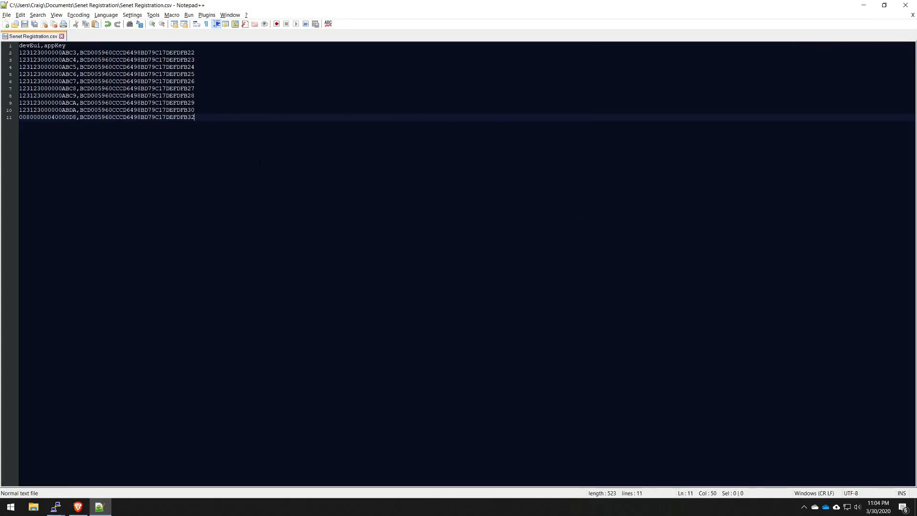
{"action": "left_click", "coordinate": [77, 506]}
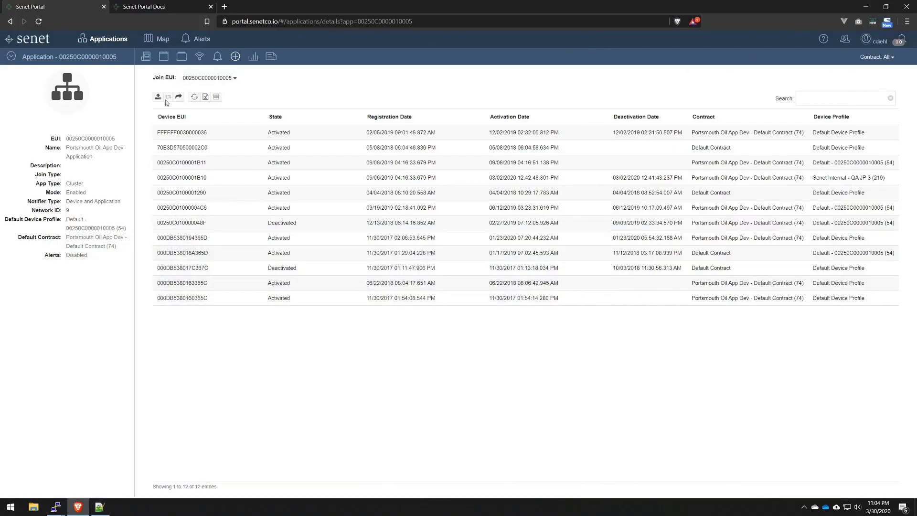
{"action": "left_click", "coordinate": [157, 97]}
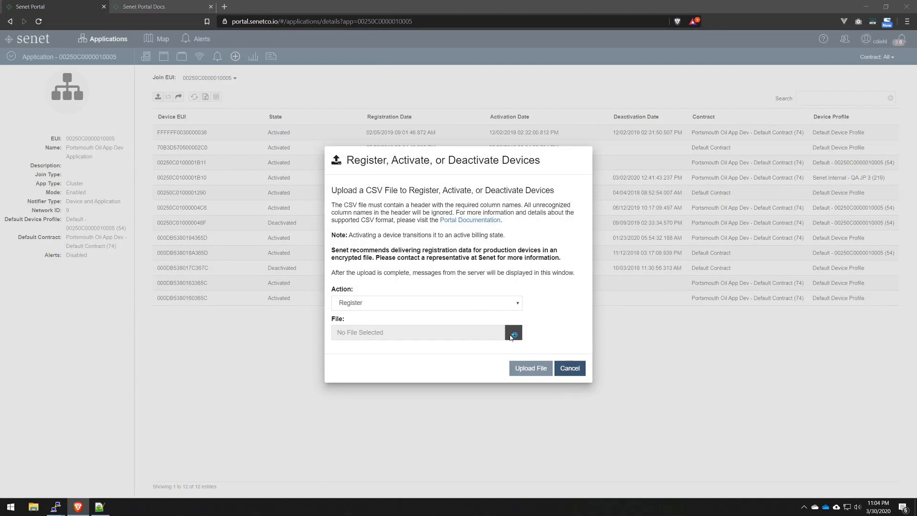
{"action": "left_click", "coordinate": [513, 332]}
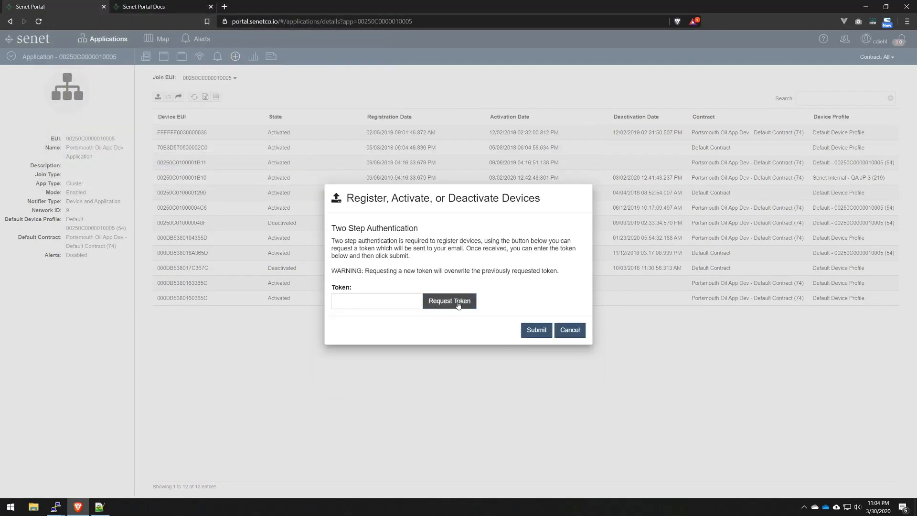
{"action": "left_click", "coordinate": [448, 300]}
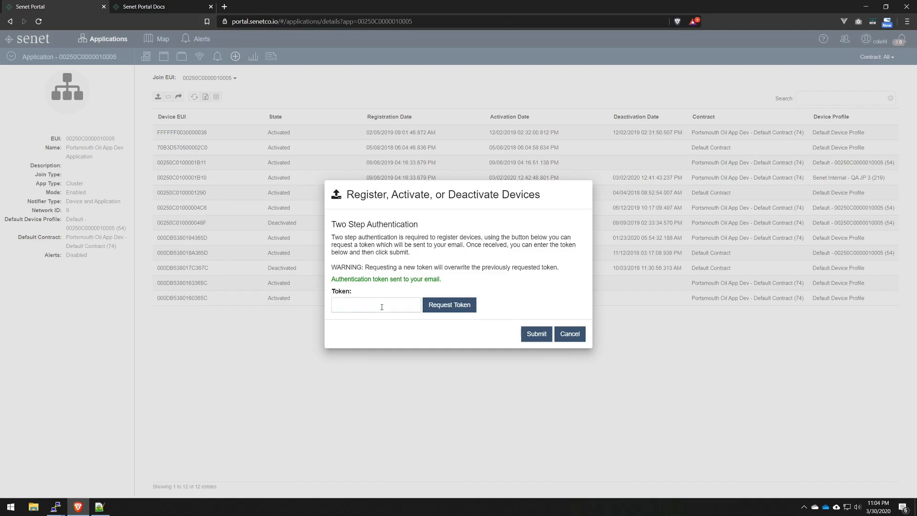
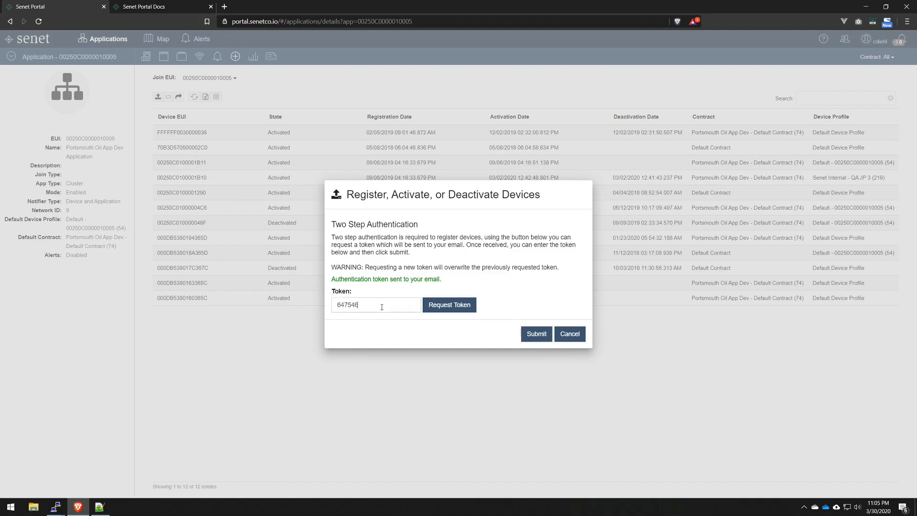
{"action": "left_click", "coordinate": [535, 333]}
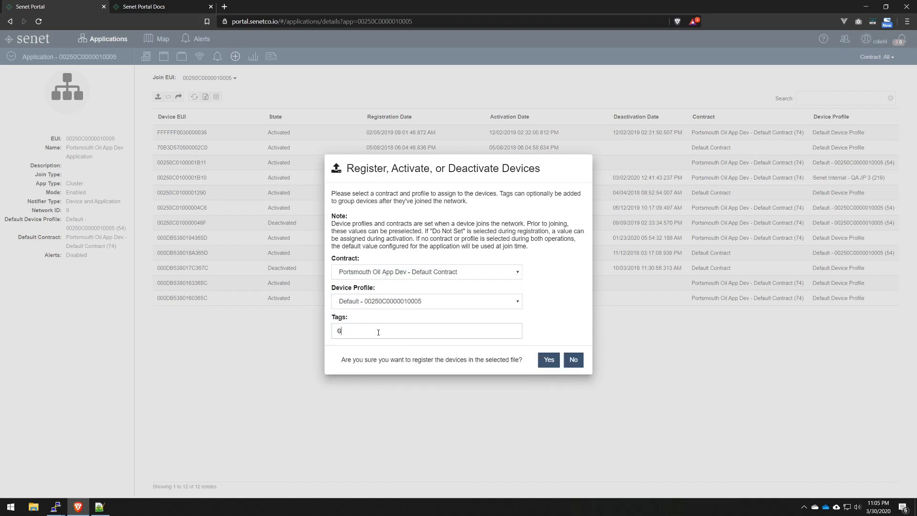
- Tag the devices Group A and Group B, confirm registration, and close the results
{"action": "key", "text": "Enter"}
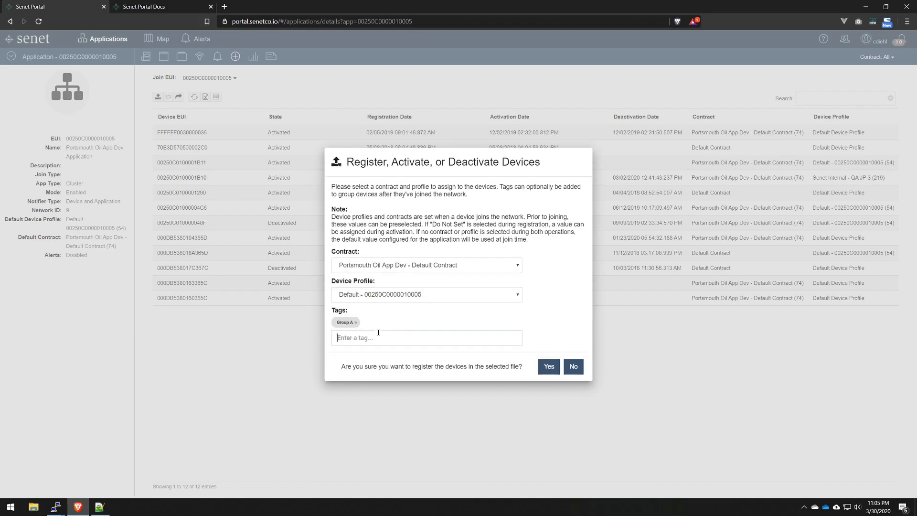
{"action": "type", "text": "Group"}
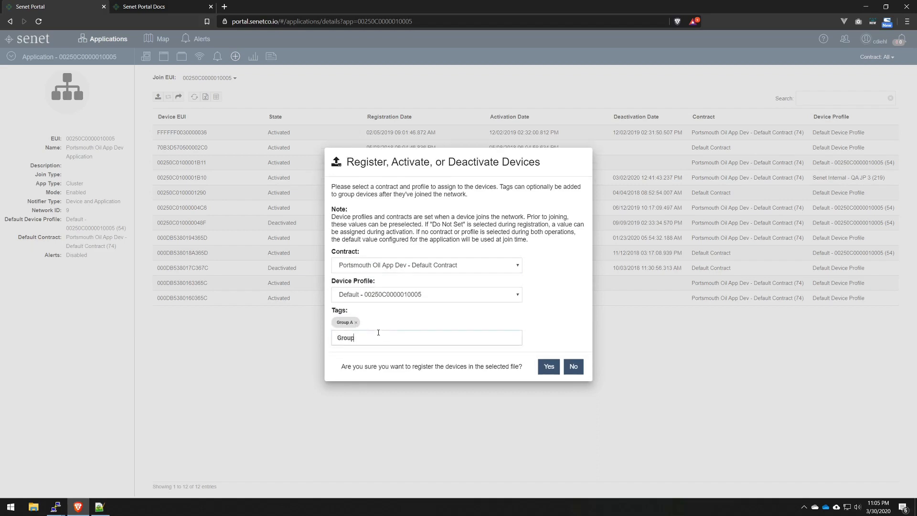
{"action": "key", "text": "Enter"}
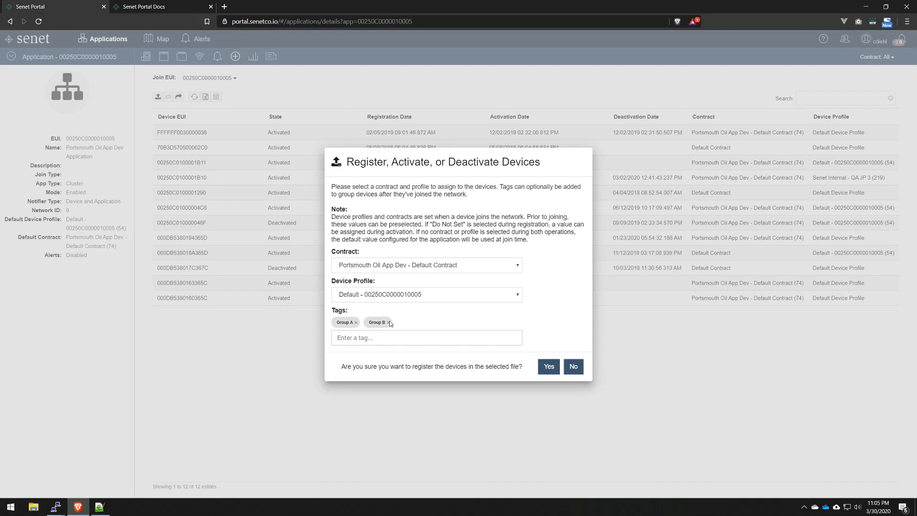
{"action": "left_click", "coordinate": [547, 367]}
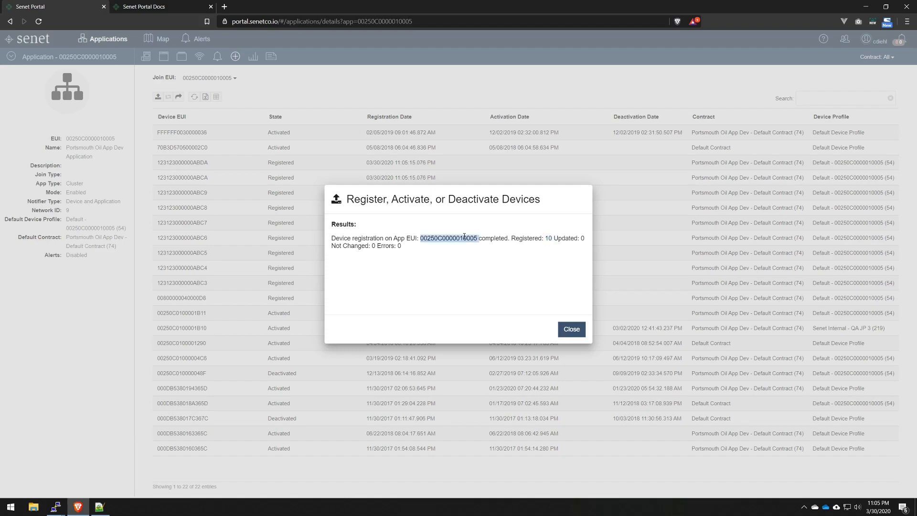
{"action": "mouse_move", "coordinate": [372, 271]}
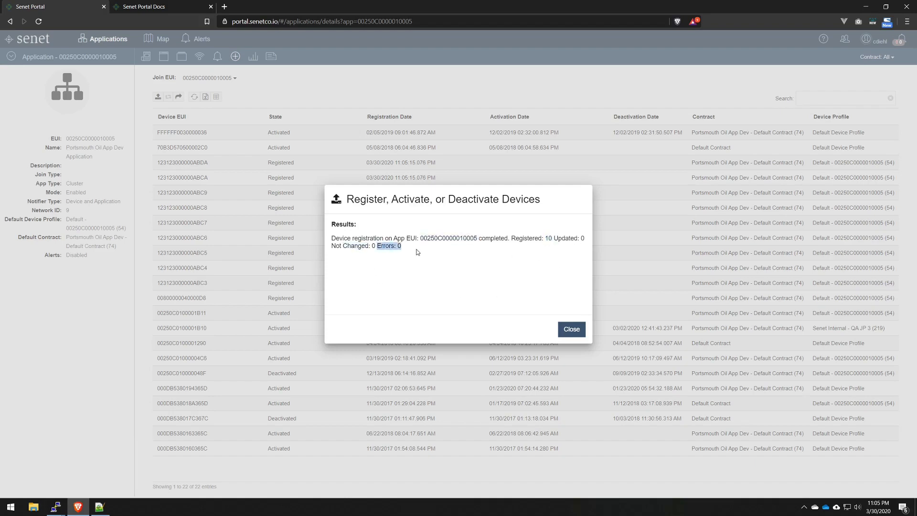
{"action": "left_click", "coordinate": [570, 328]}
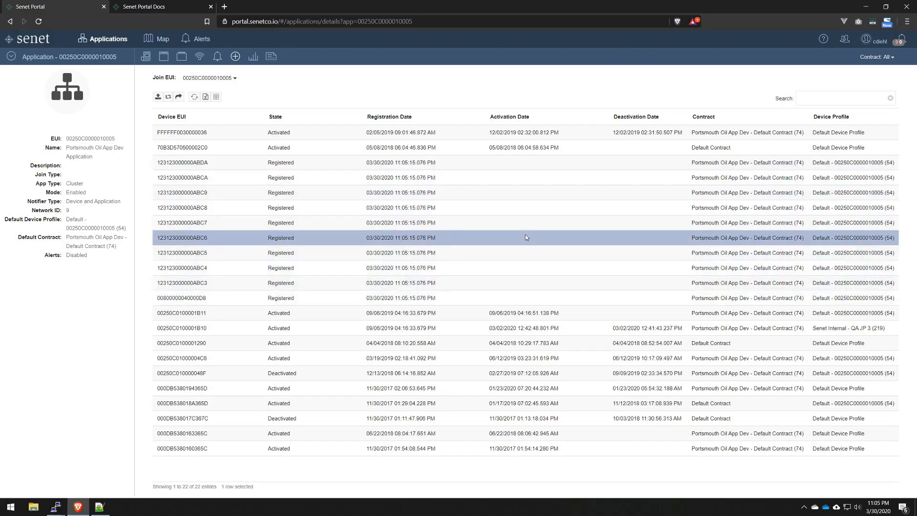
{"action": "mouse_move", "coordinate": [176, 124]}
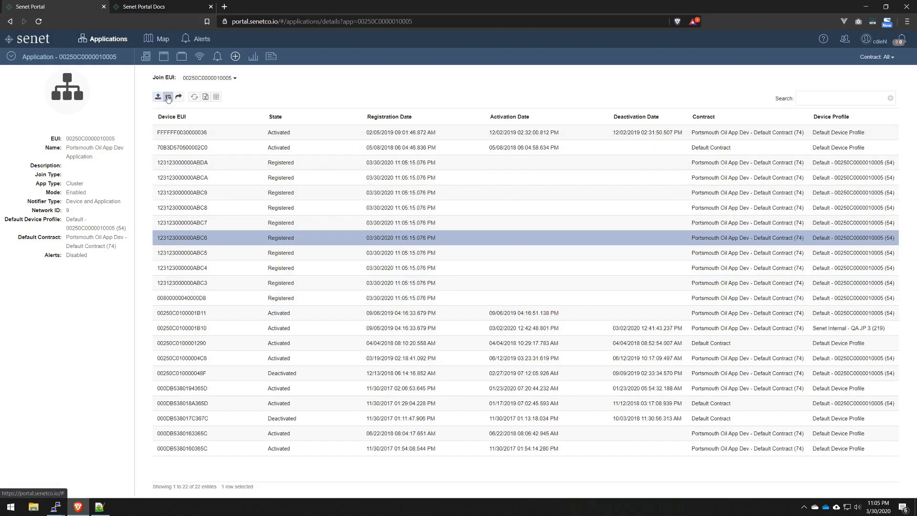
{"action": "mouse_move", "coordinate": [168, 96]}
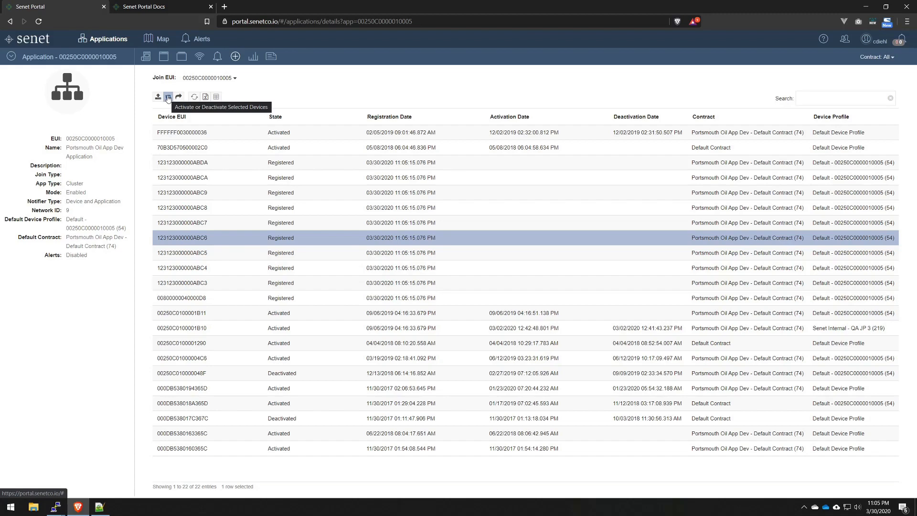
{"action": "left_click", "coordinate": [168, 97]}
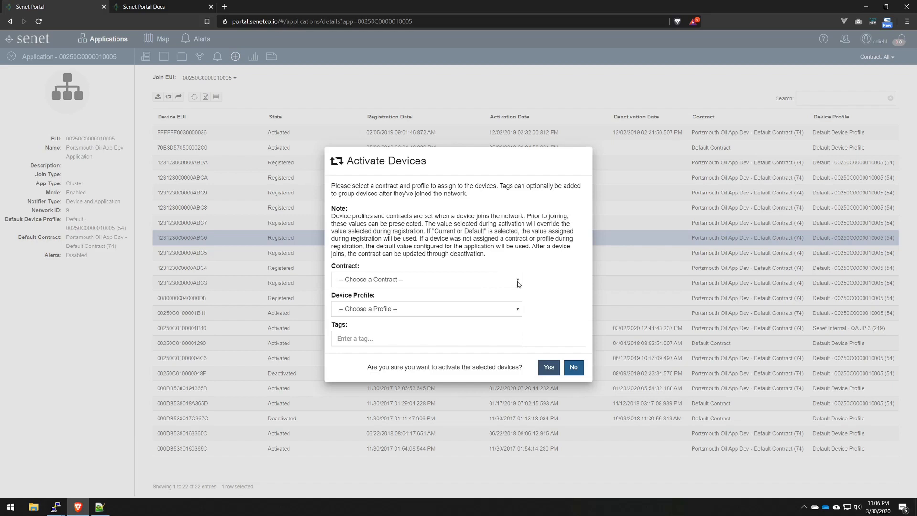
{"action": "left_click", "coordinate": [426, 279]}
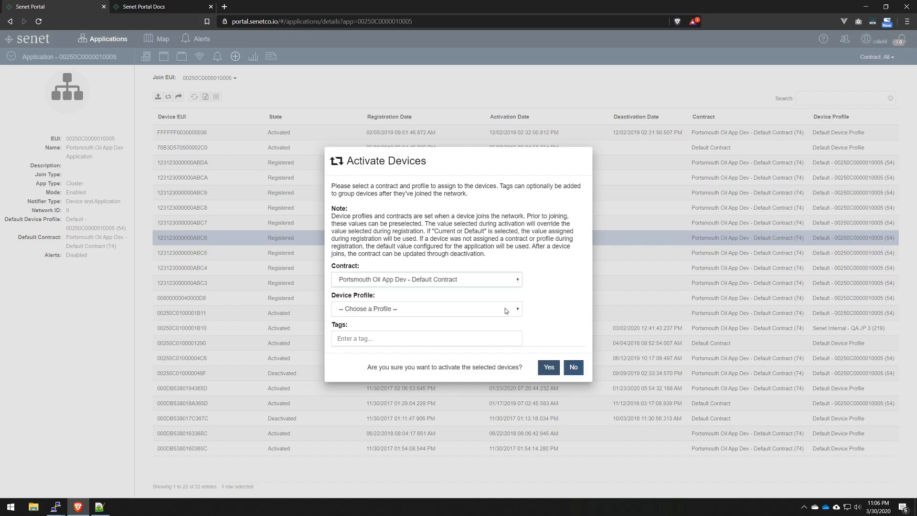
{"action": "left_click", "coordinate": [426, 308]}
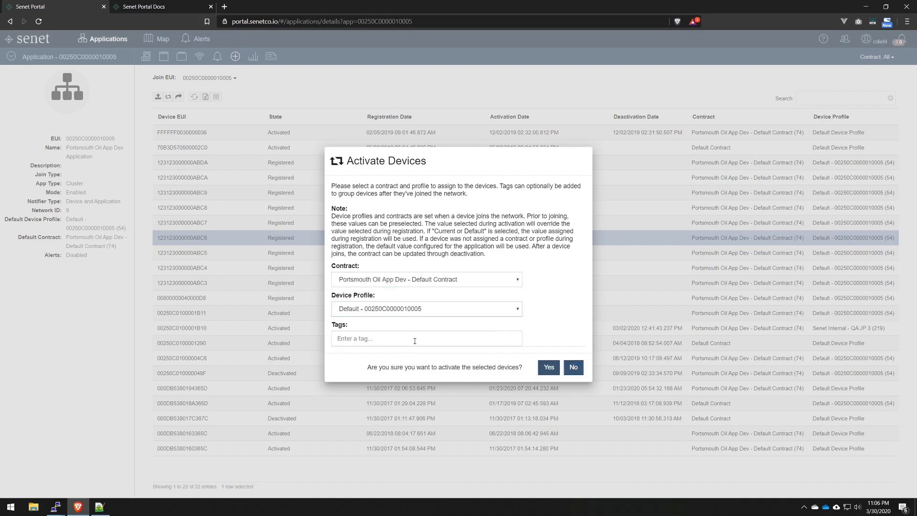
{"action": "mouse_move", "coordinate": [449, 331]}
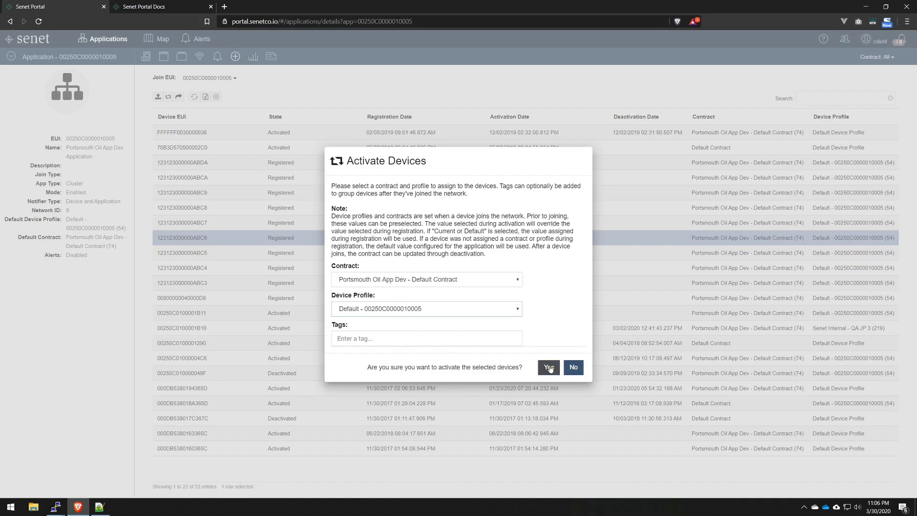
{"action": "left_click", "coordinate": [547, 367]}
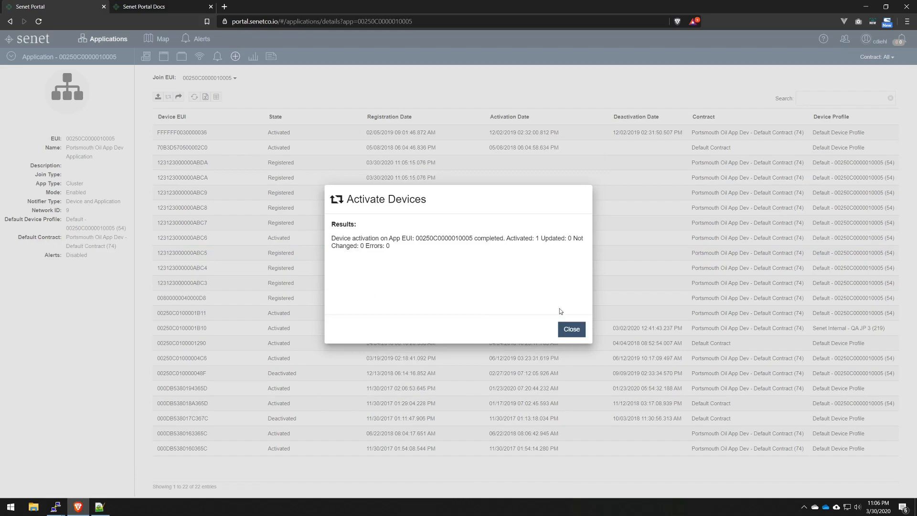
{"action": "left_click", "coordinate": [571, 330]}
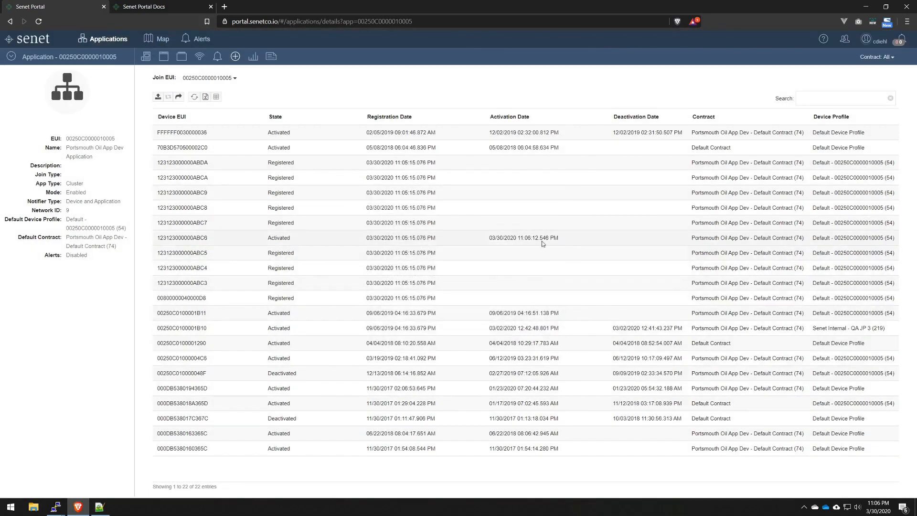
{"action": "left_click", "coordinate": [400, 238]}
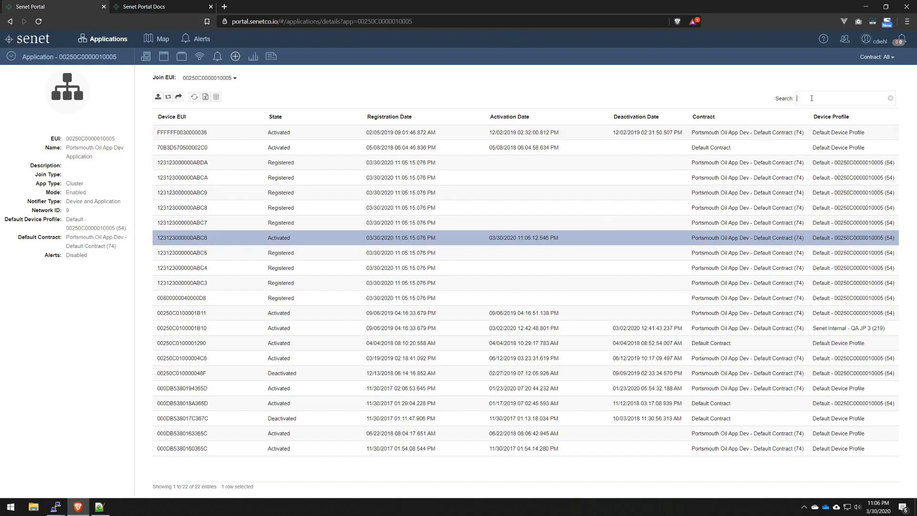
- Filter the device list by tag Group A, then clear it to show all 22 devices
{"action": "type", "text": "Group A"}
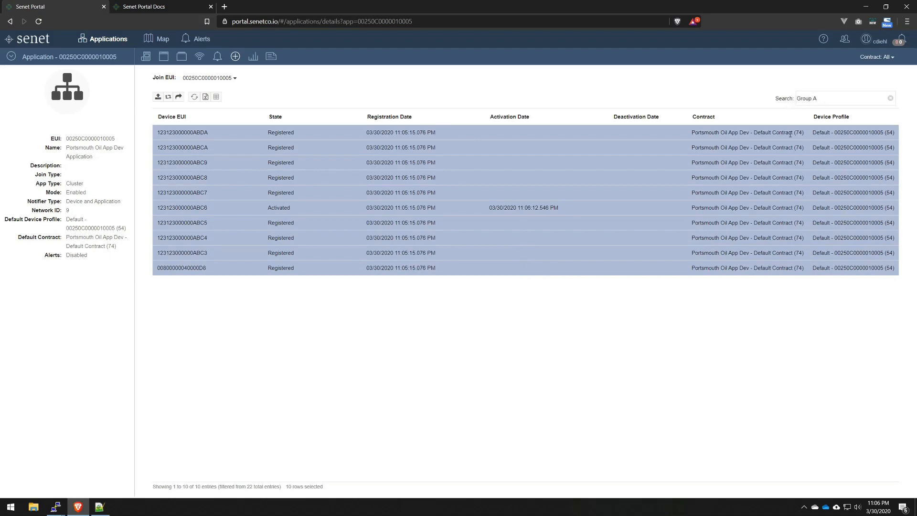
{"action": "left_click", "coordinate": [890, 99]}
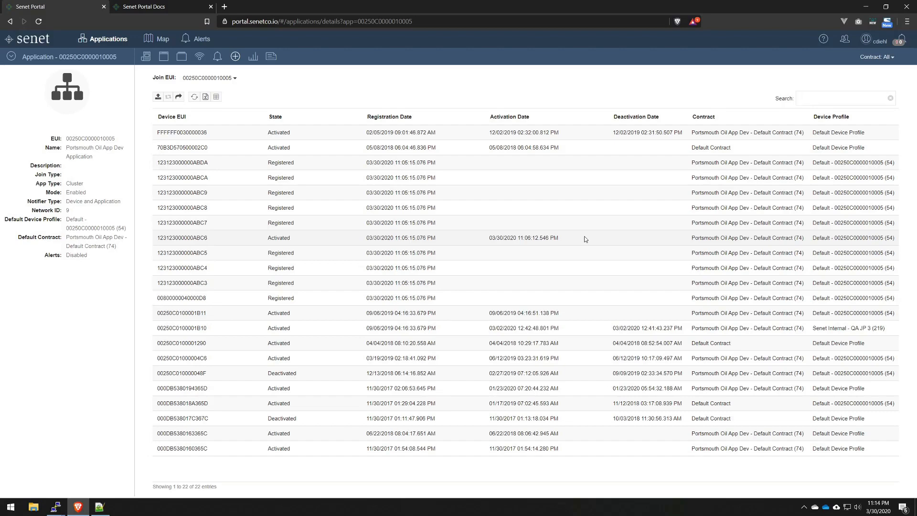
{"action": "left_click", "coordinate": [842, 98]}
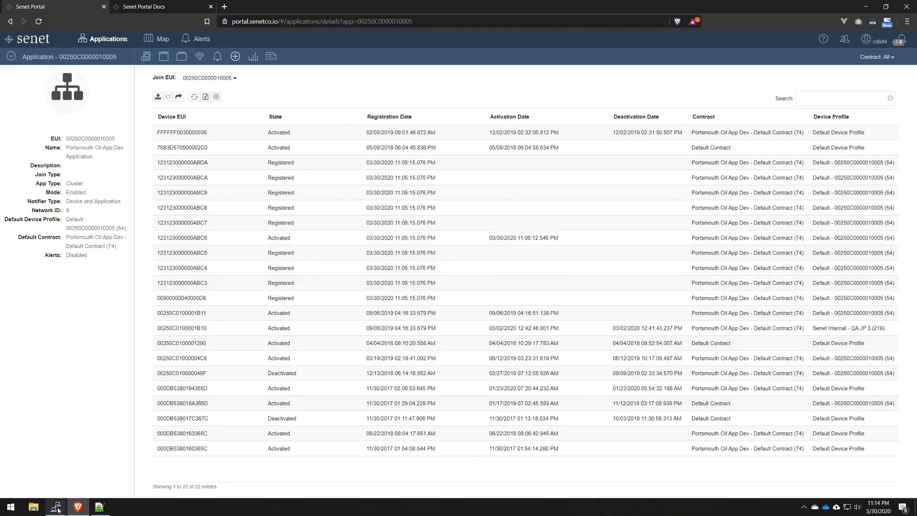
- Check the PuTTY sessions and open the application's System Events log
{"action": "left_click", "coordinate": [56, 506]}
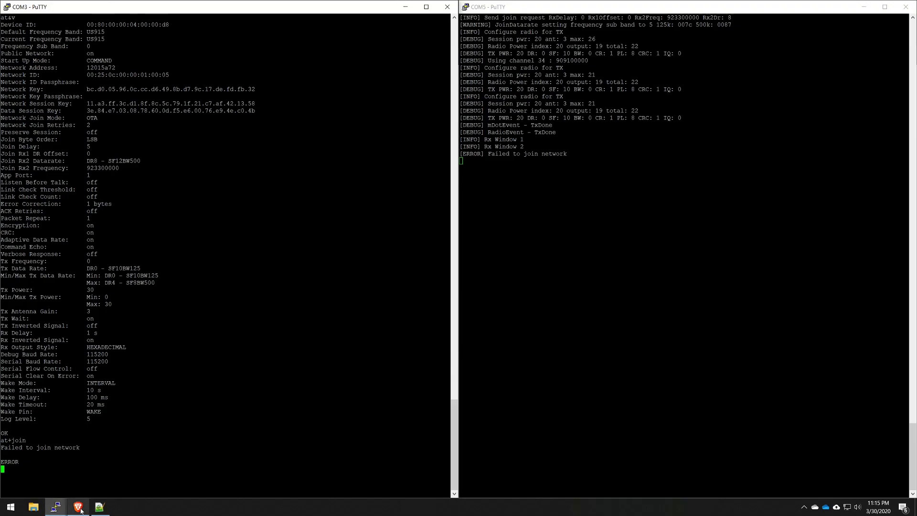
{"action": "left_click", "coordinate": [77, 506]}
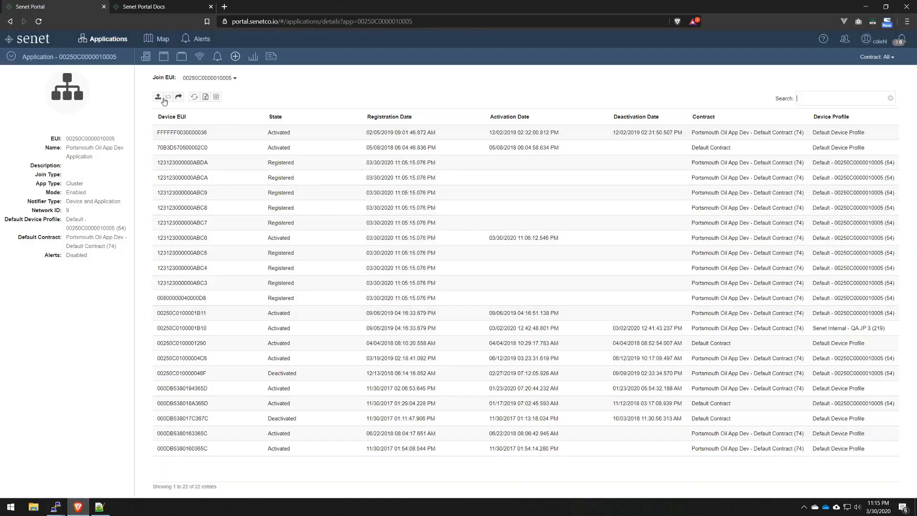
{"action": "left_click", "coordinate": [164, 56]}
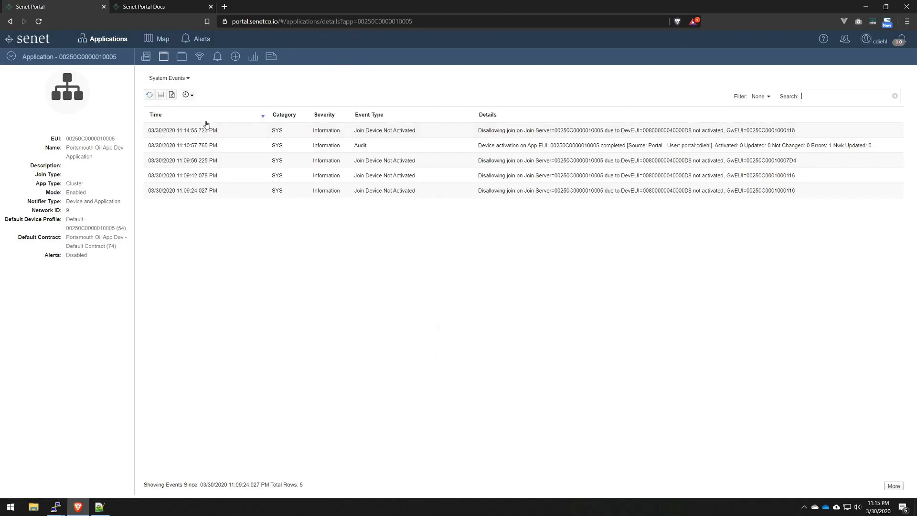
- Run at+join in PuTTY and inspect the Join Device Not Activated event details
{"action": "left_click", "coordinate": [56, 506]}
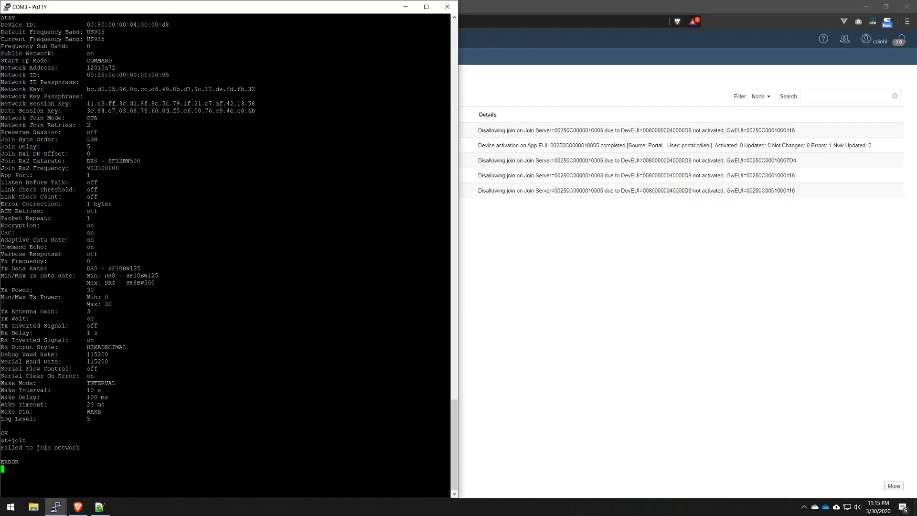
{"action": "type", "text": "at+join"}
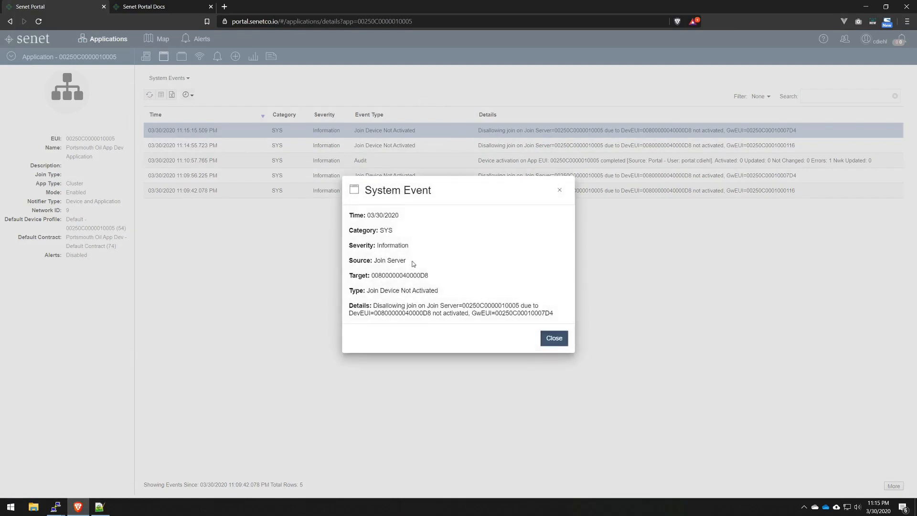
{"action": "mouse_move", "coordinate": [375, 290]}
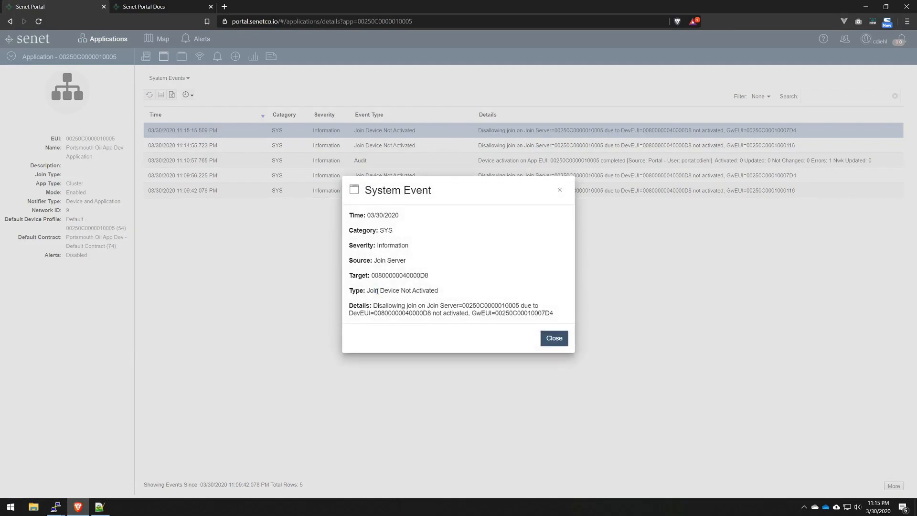
{"action": "left_click_drag", "start_coordinate": [367, 290], "coordinate": [429, 290]}
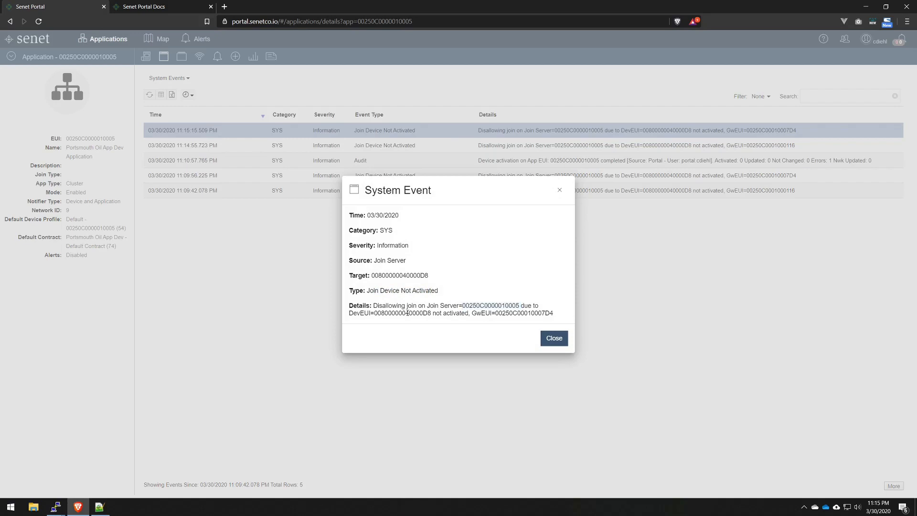
{"action": "double_click", "coordinate": [451, 312]}
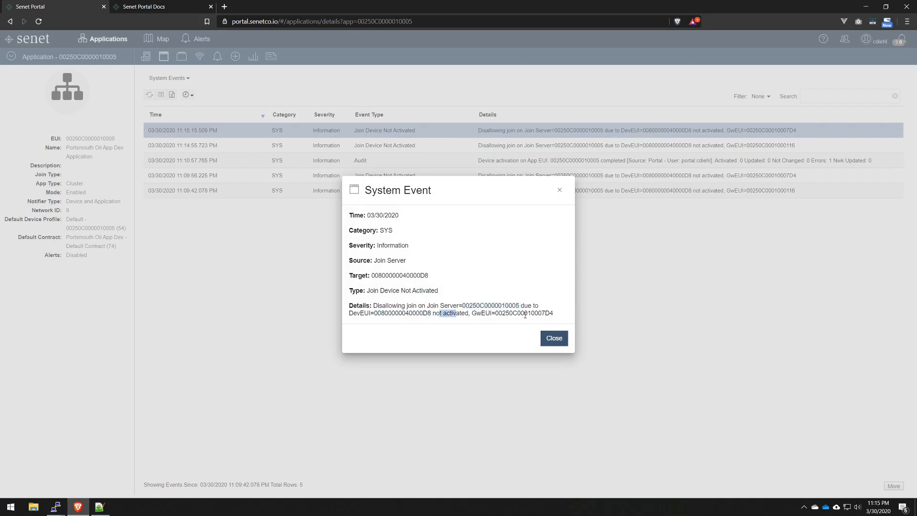
{"action": "left_click", "coordinate": [552, 338]}
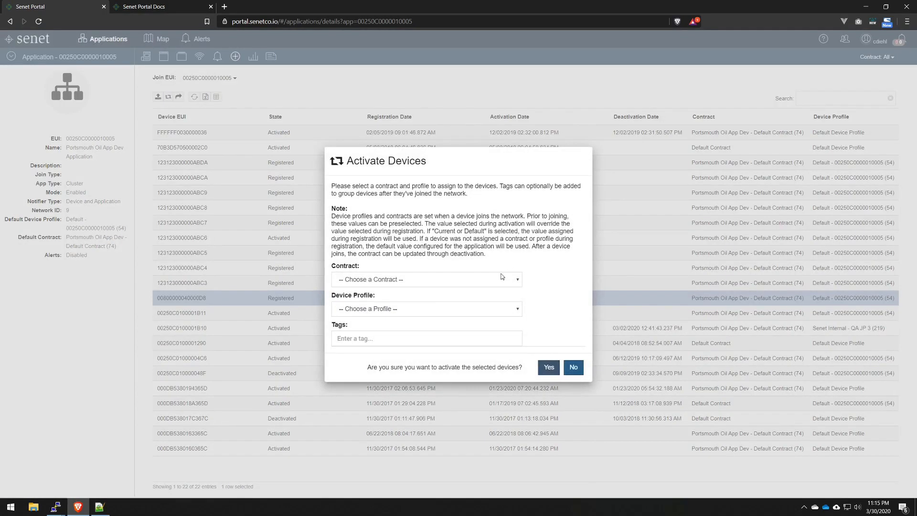
{"action": "left_click", "coordinate": [427, 279]}
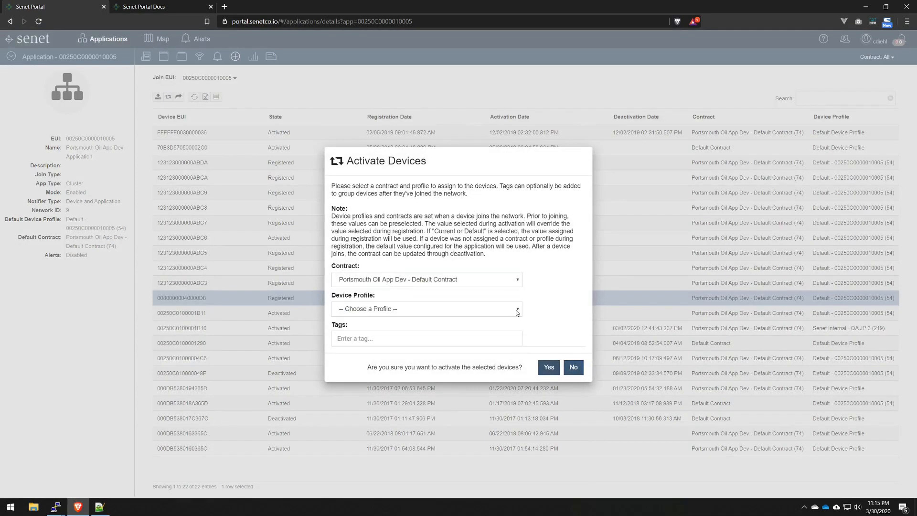
{"action": "left_click", "coordinate": [426, 308]}
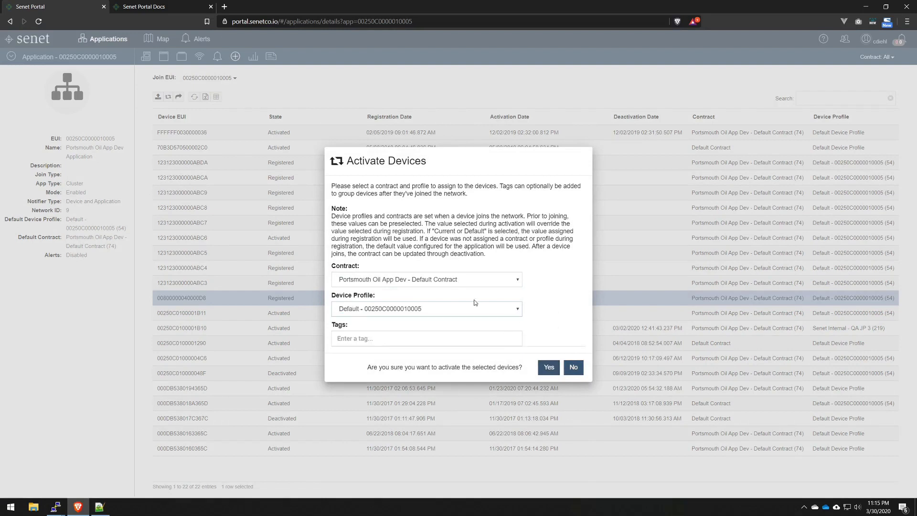
{"action": "mouse_move", "coordinate": [477, 286]}
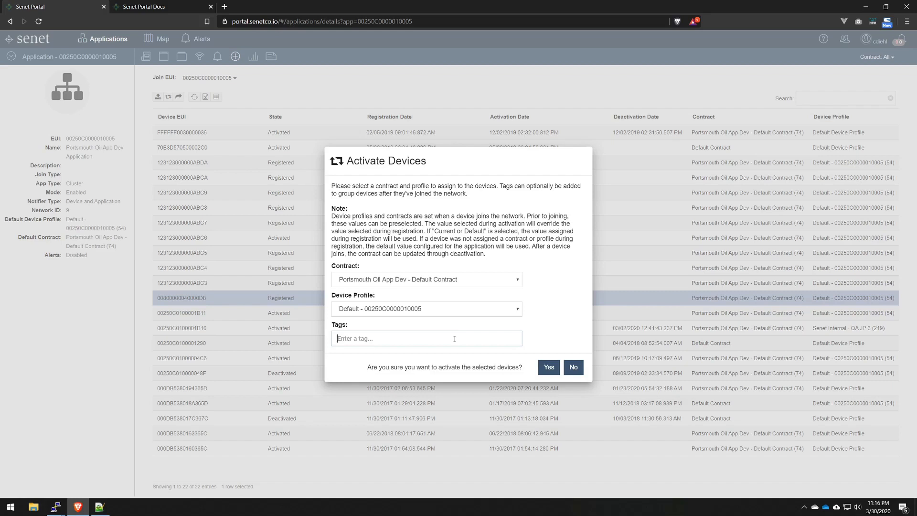
{"action": "type", "text": "Group B"}
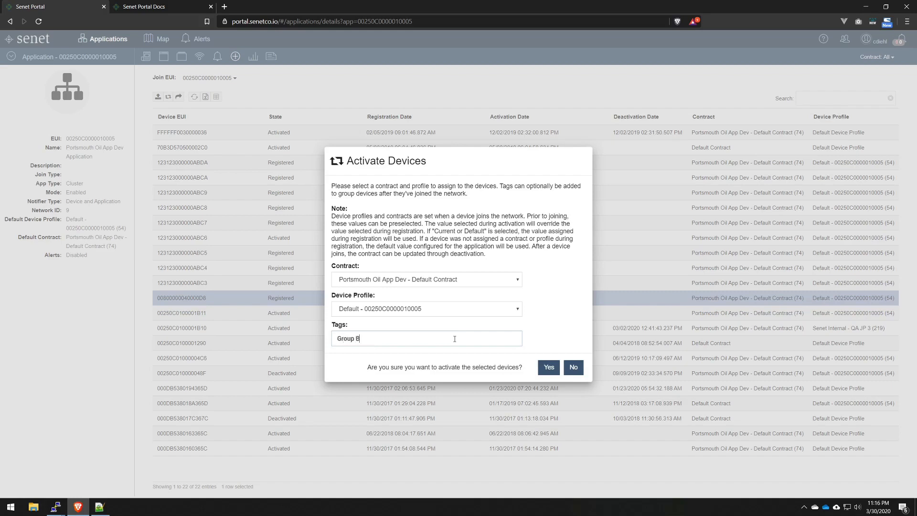
{"action": "left_click", "coordinate": [547, 367]}
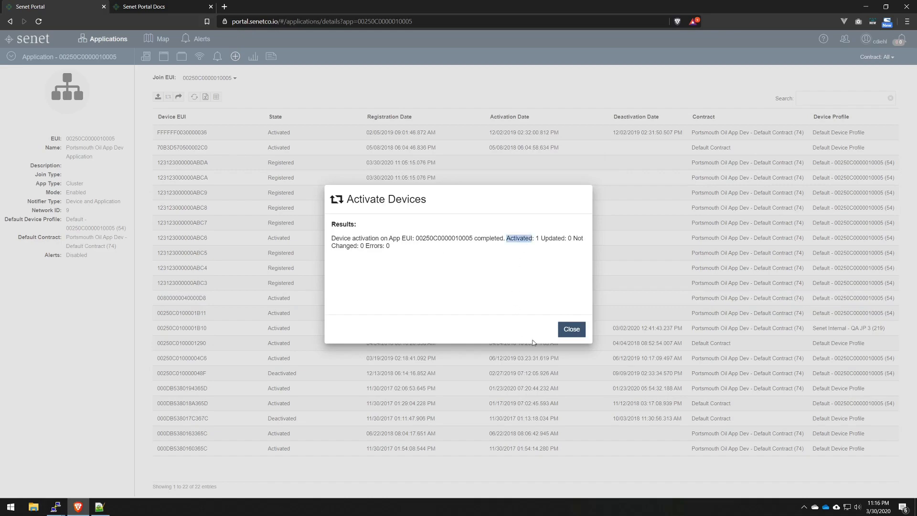
{"action": "left_click", "coordinate": [571, 328]}
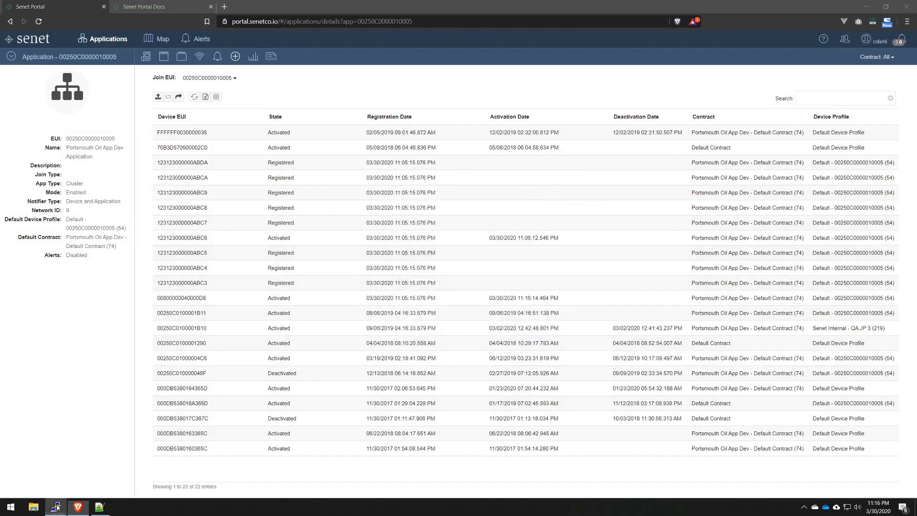
{"action": "left_click", "coordinate": [55, 506]}
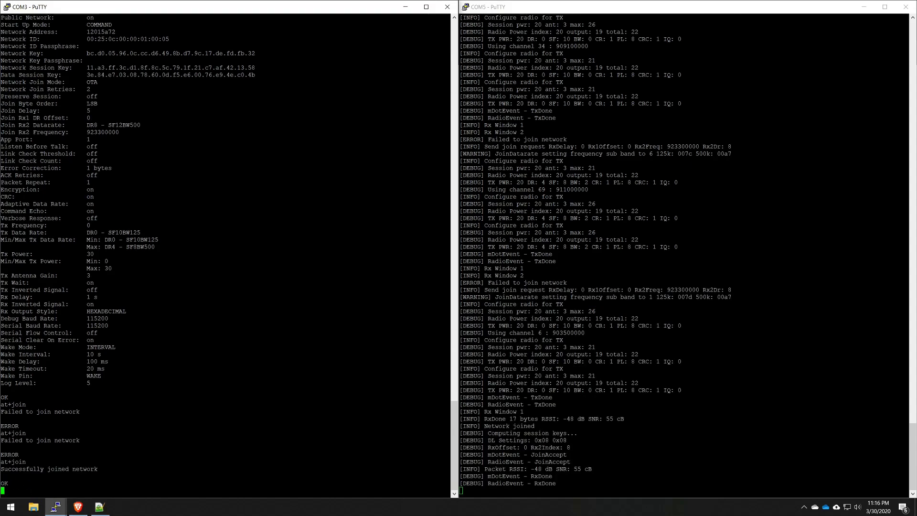
{"action": "left_click", "coordinate": [77, 506]}
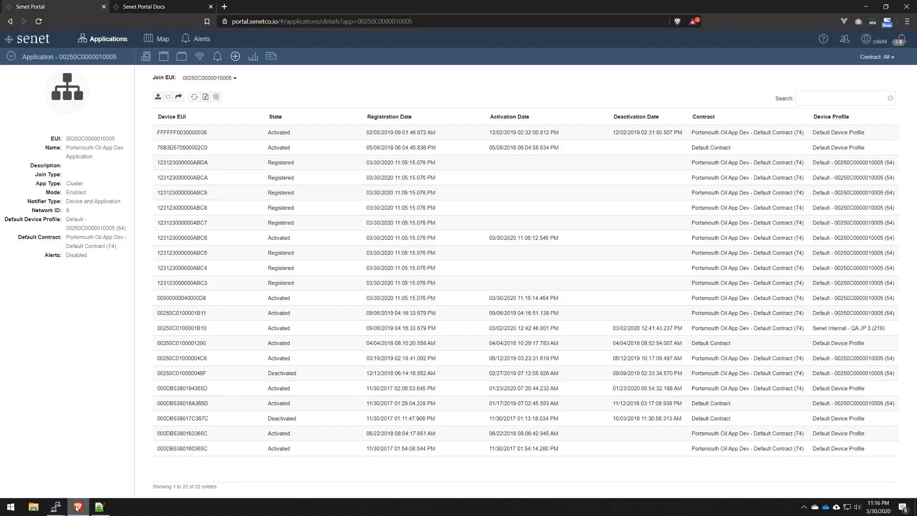
{"action": "mouse_move", "coordinate": [258, 75]}
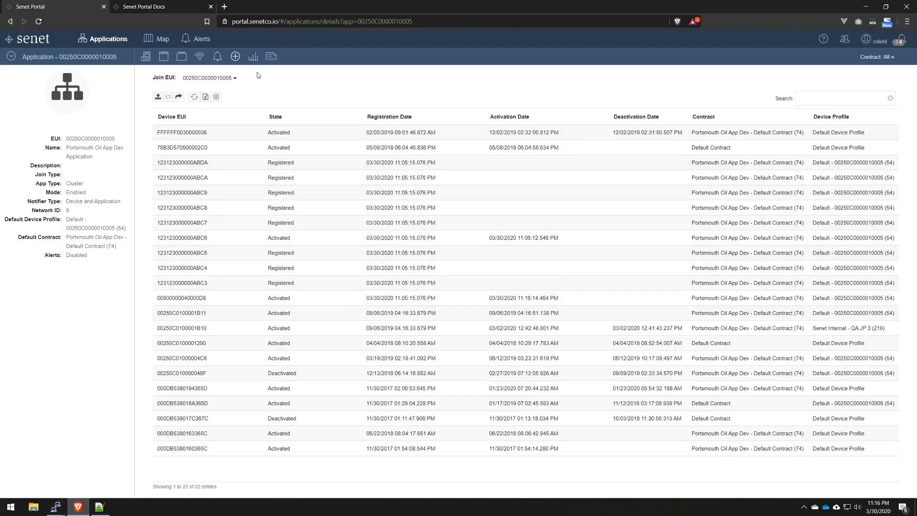
{"action": "left_click", "coordinate": [182, 56]}
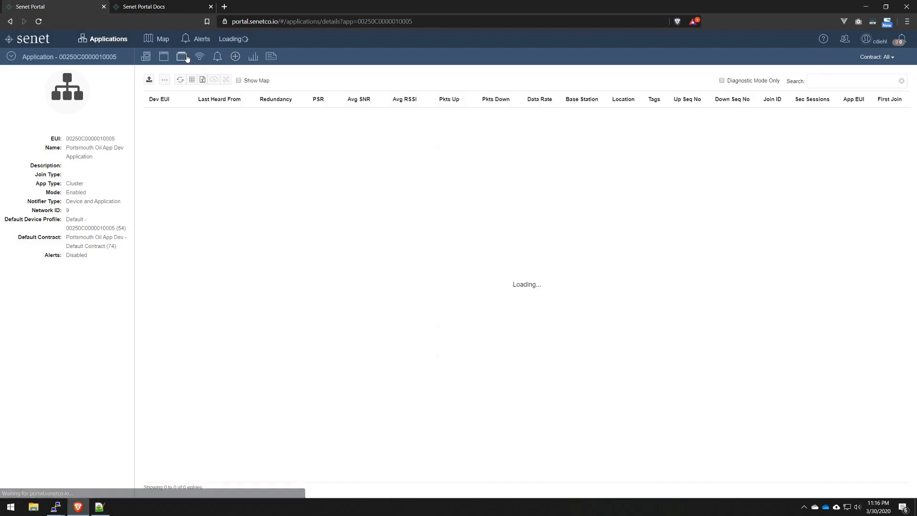
{"action": "type", "text": "Gro"}
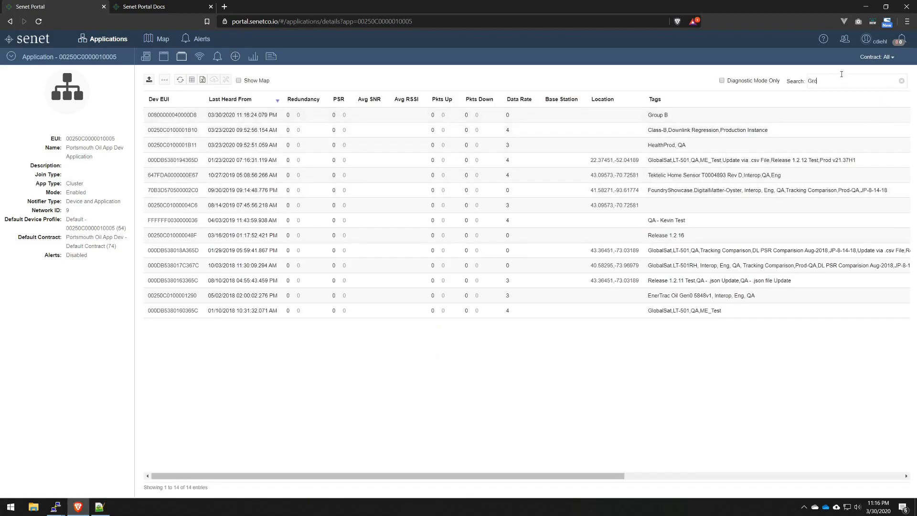
{"action": "type", "text": "roup B"}
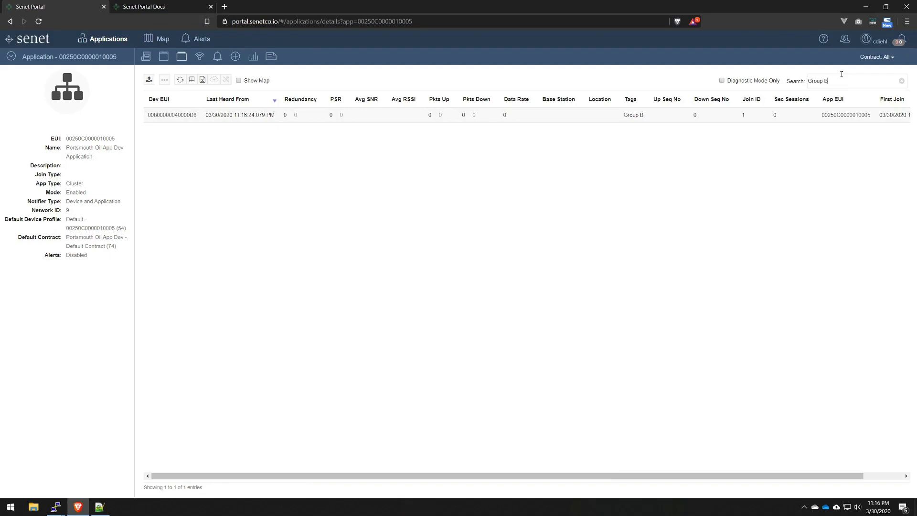
{"action": "mouse_move", "coordinate": [172, 114]}
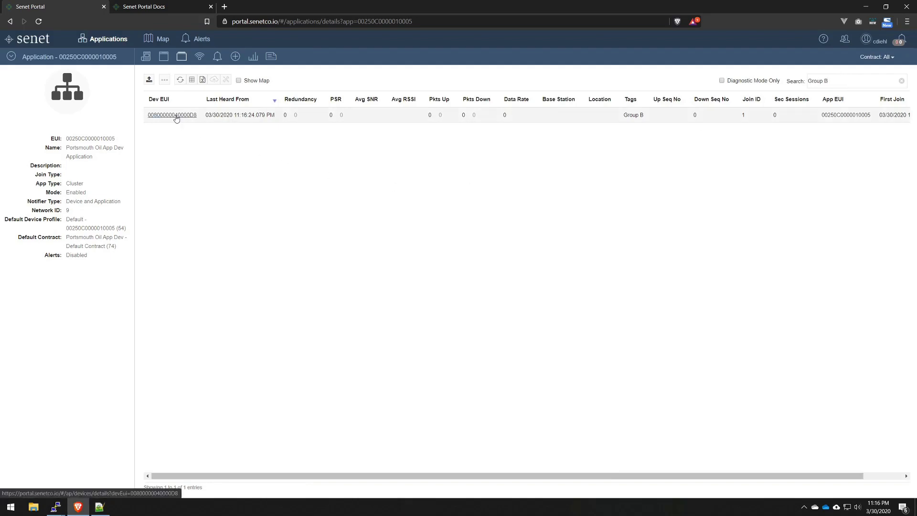
{"action": "left_click", "coordinate": [171, 114]}
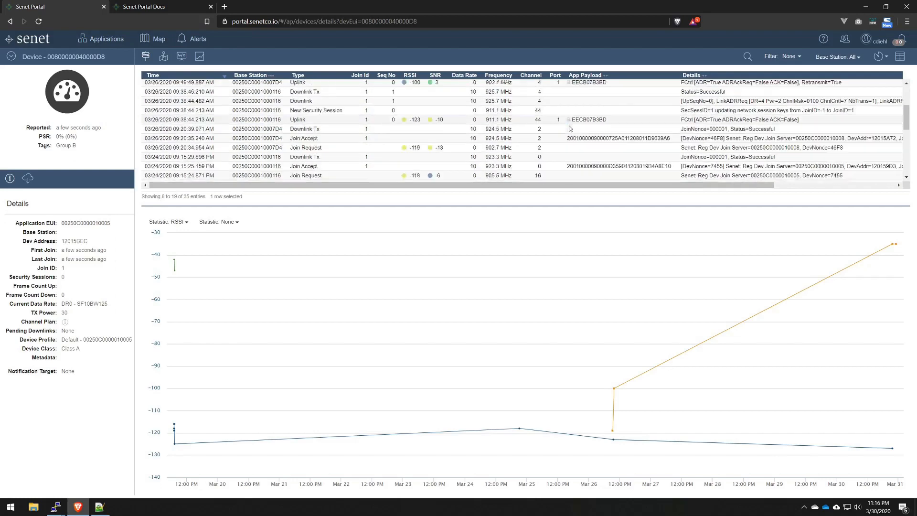
{"action": "scroll", "scroll_direction": "down", "scroll_amount": 3}
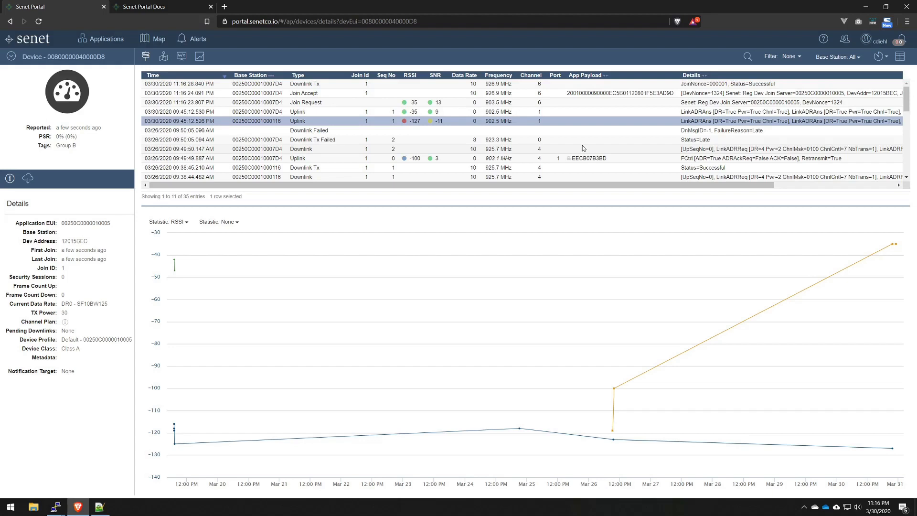
{"action": "mouse_move", "coordinate": [604, 126]}
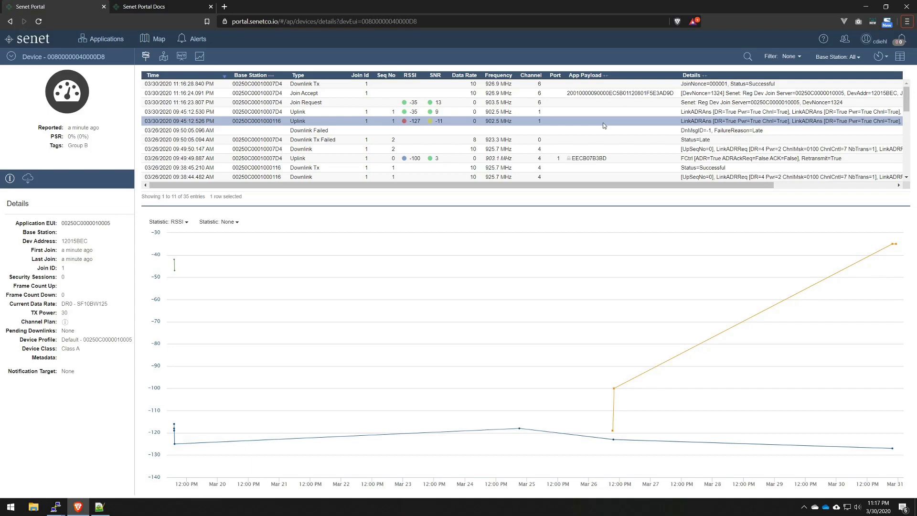
{"action": "left_click", "coordinate": [158, 6]}
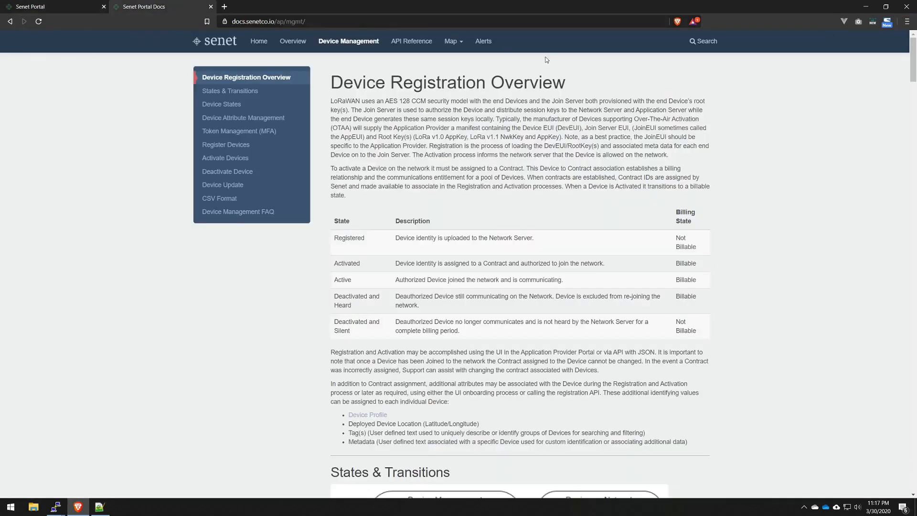
{"action": "mouse_move", "coordinate": [355, 67]}
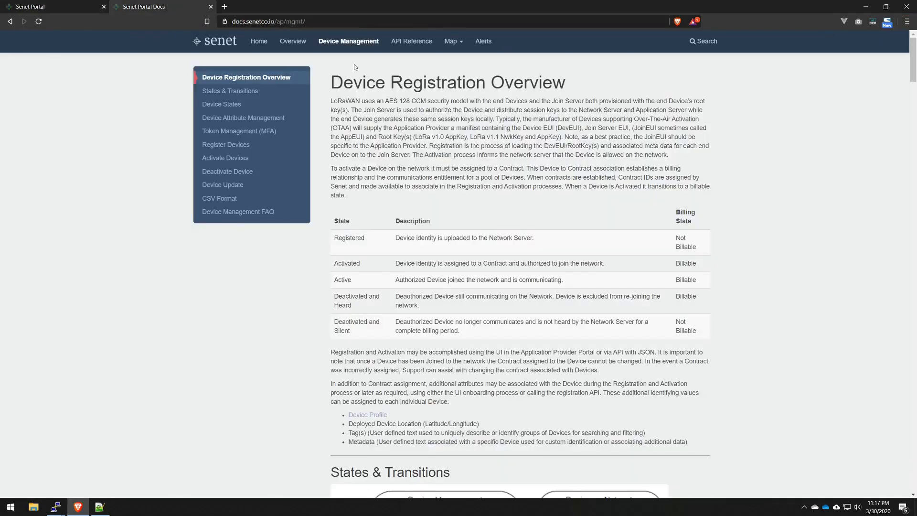
{"action": "mouse_move", "coordinate": [556, 163]}
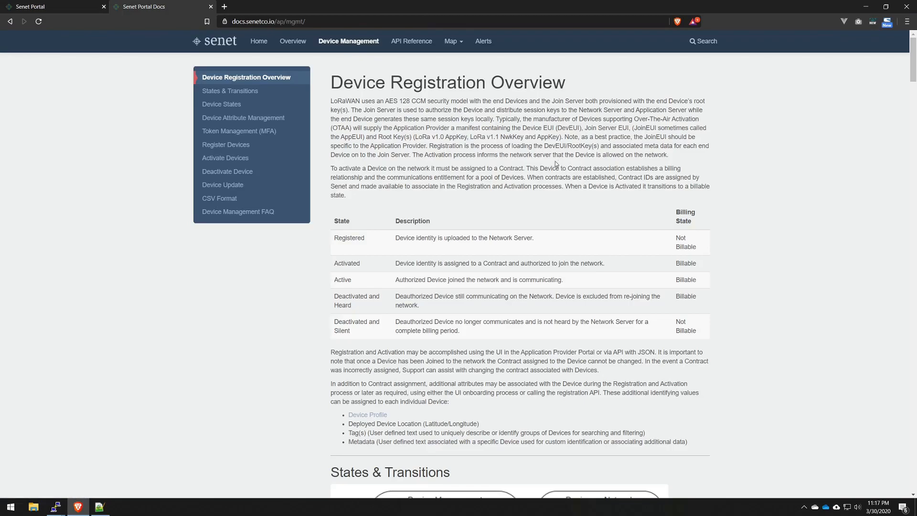